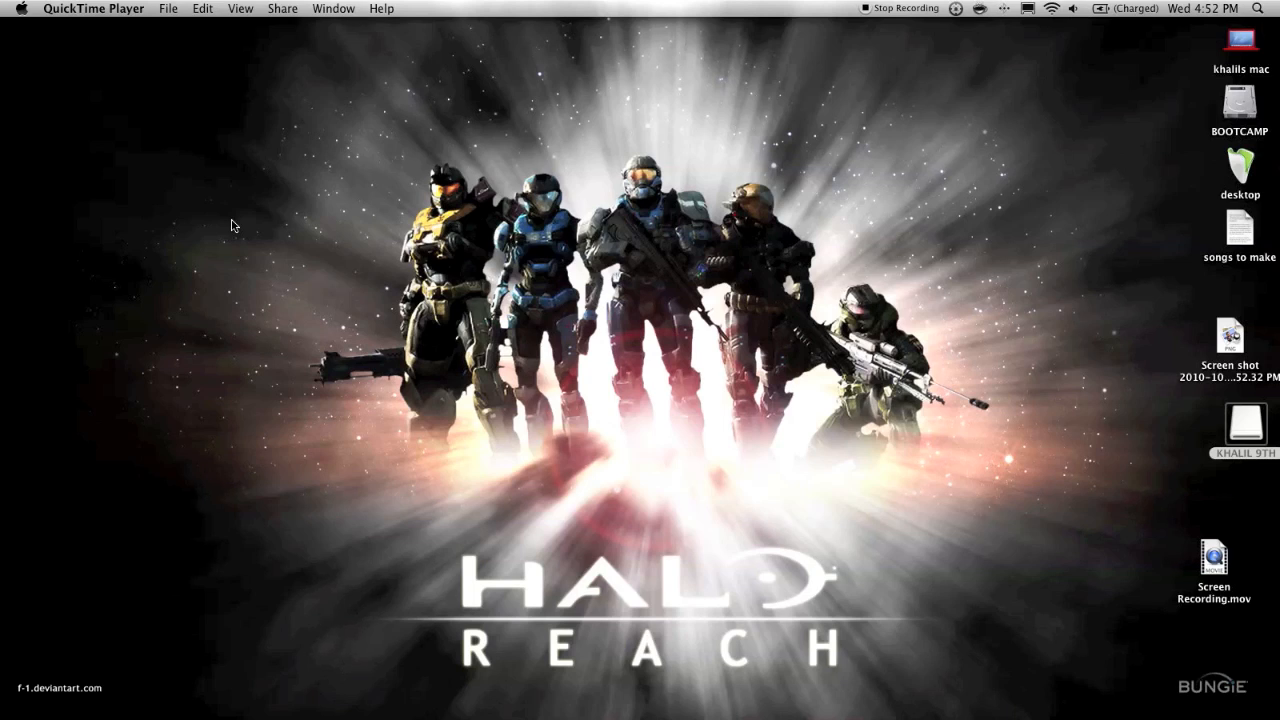
pyautogui.moveTo(460, 468)
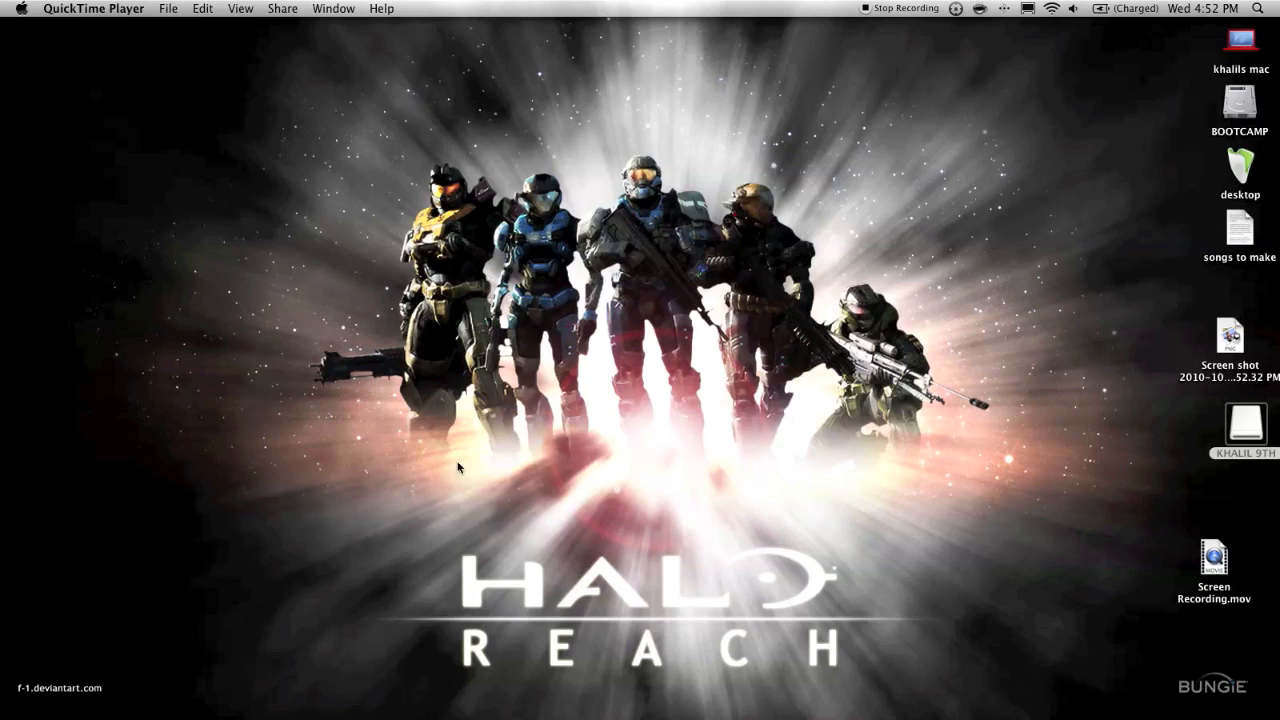
# - Bring the desktop into focus so the Applications stack can be shown as a grid
pyautogui.click(816, 632)
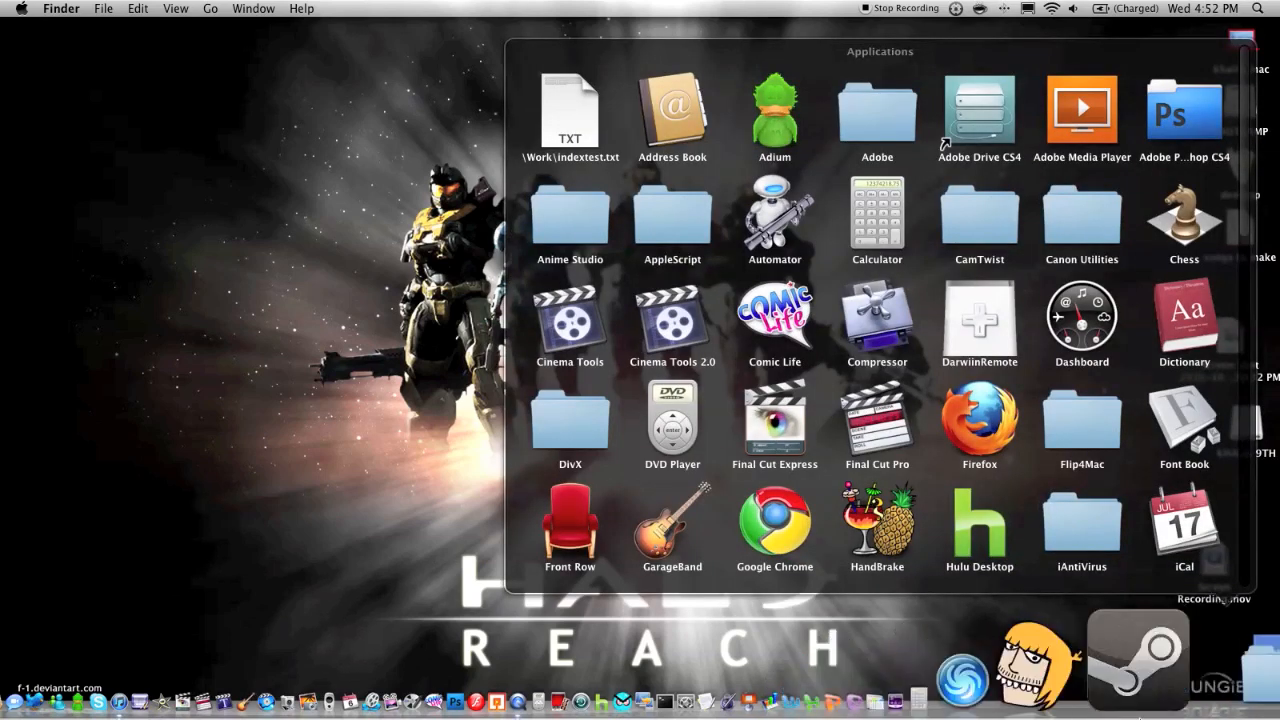
# - Scroll through the Applications grid toward Open in Finder
pyautogui.scroll(-3)
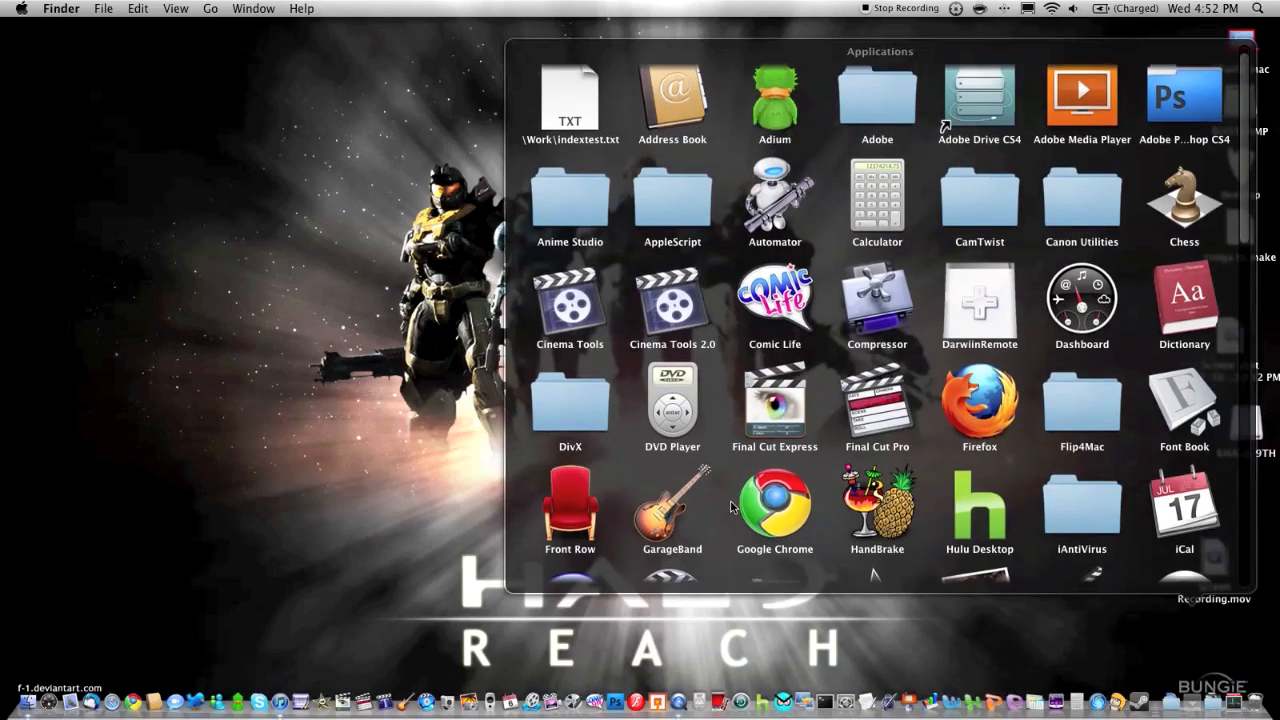
pyautogui.scroll(-3)
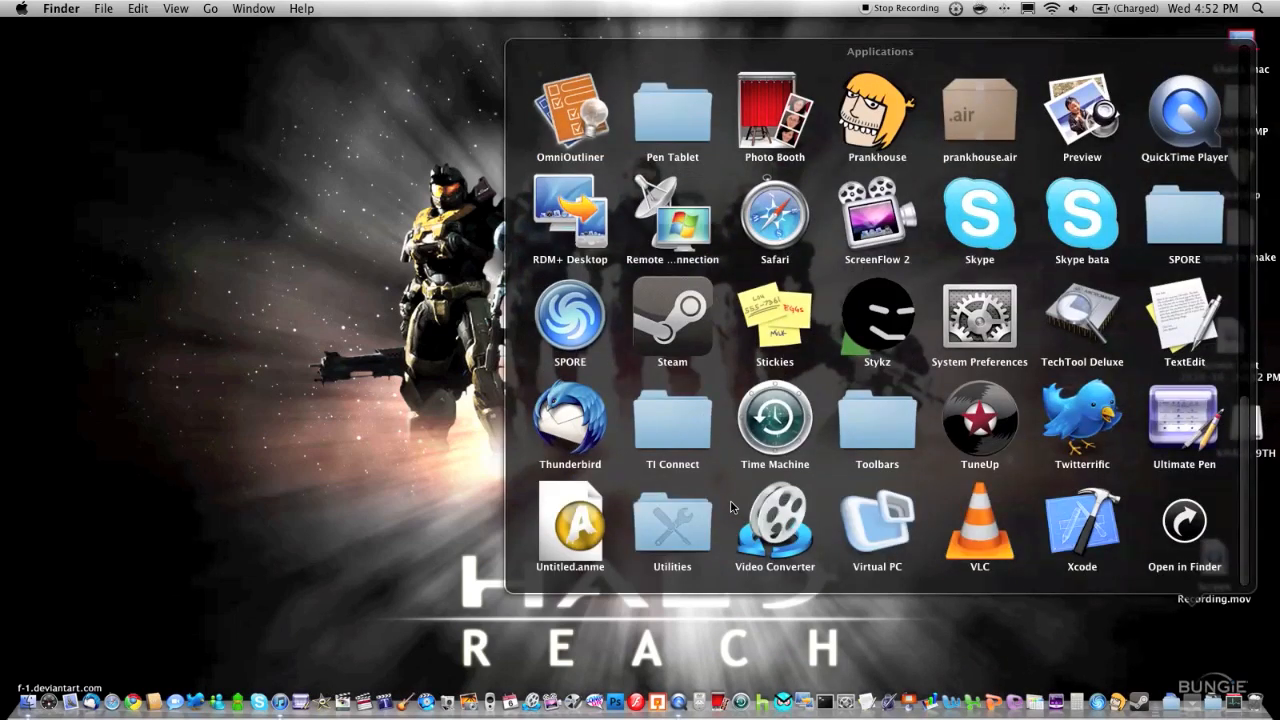
pyautogui.scroll(-3)
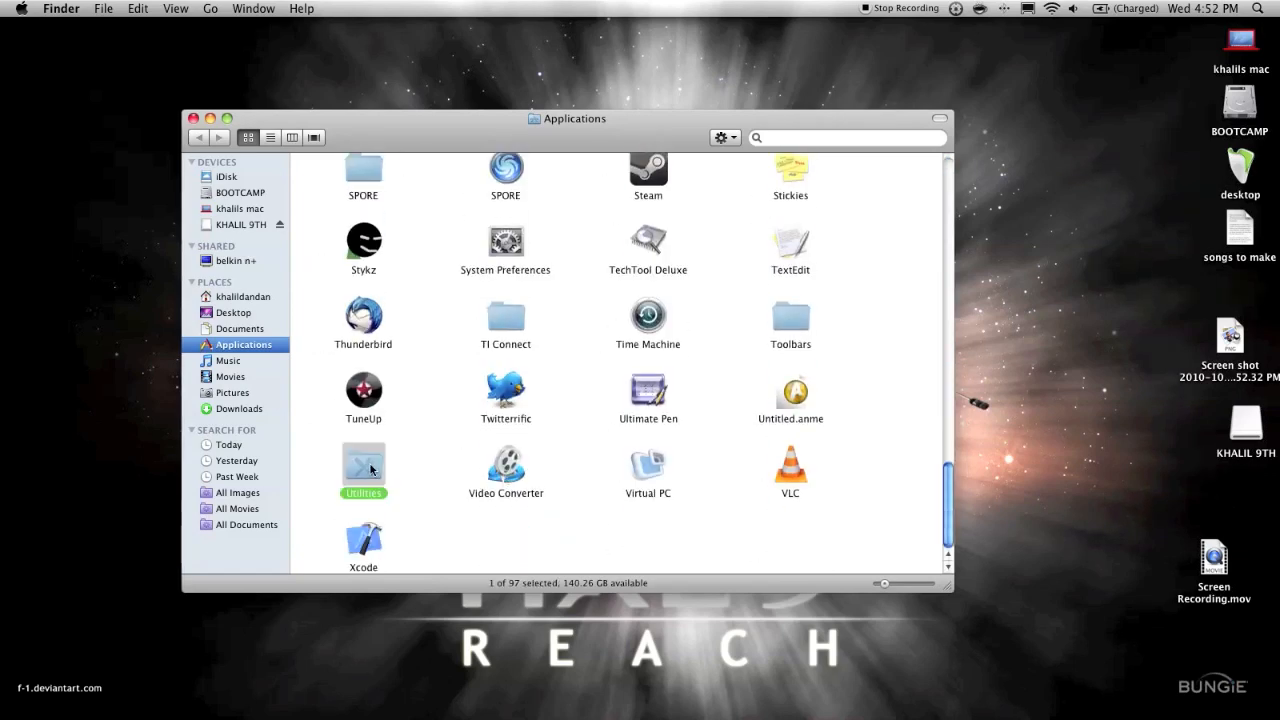
# - Launch Disk Utility from the Utilities folder inside Applications
pyautogui.doubleClick(364, 464)
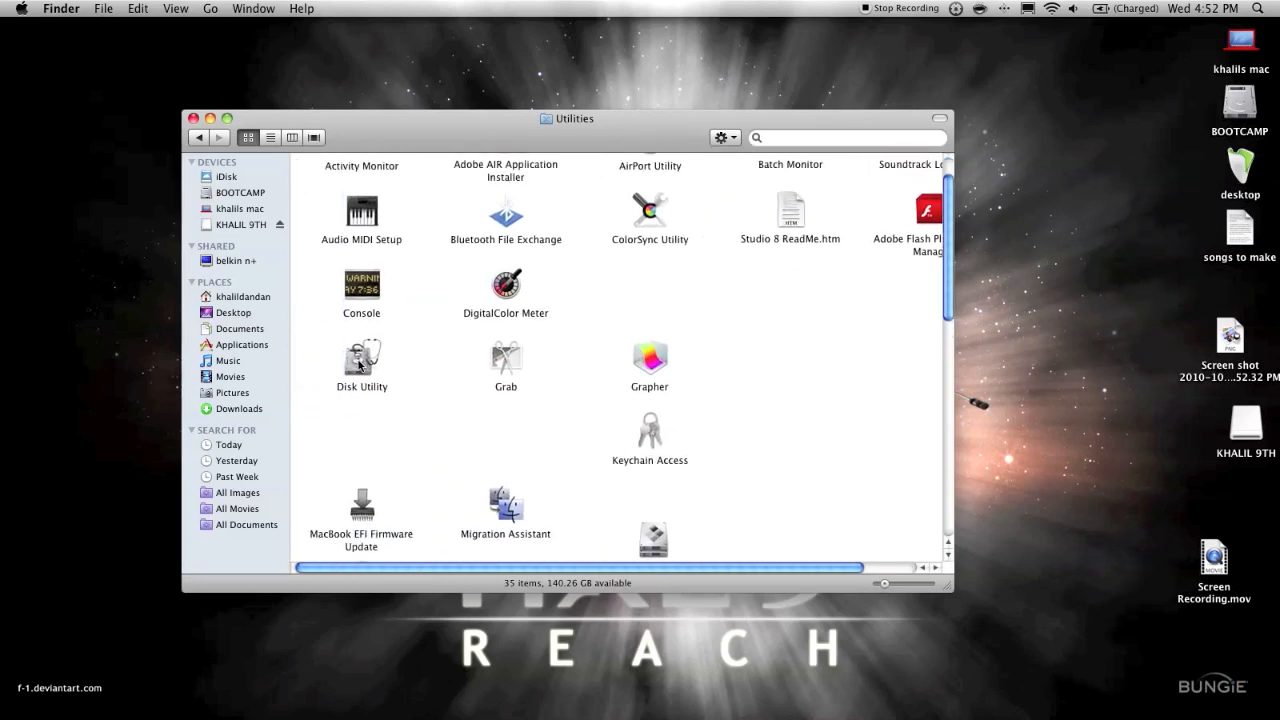
pyautogui.doubleClick(360, 356)
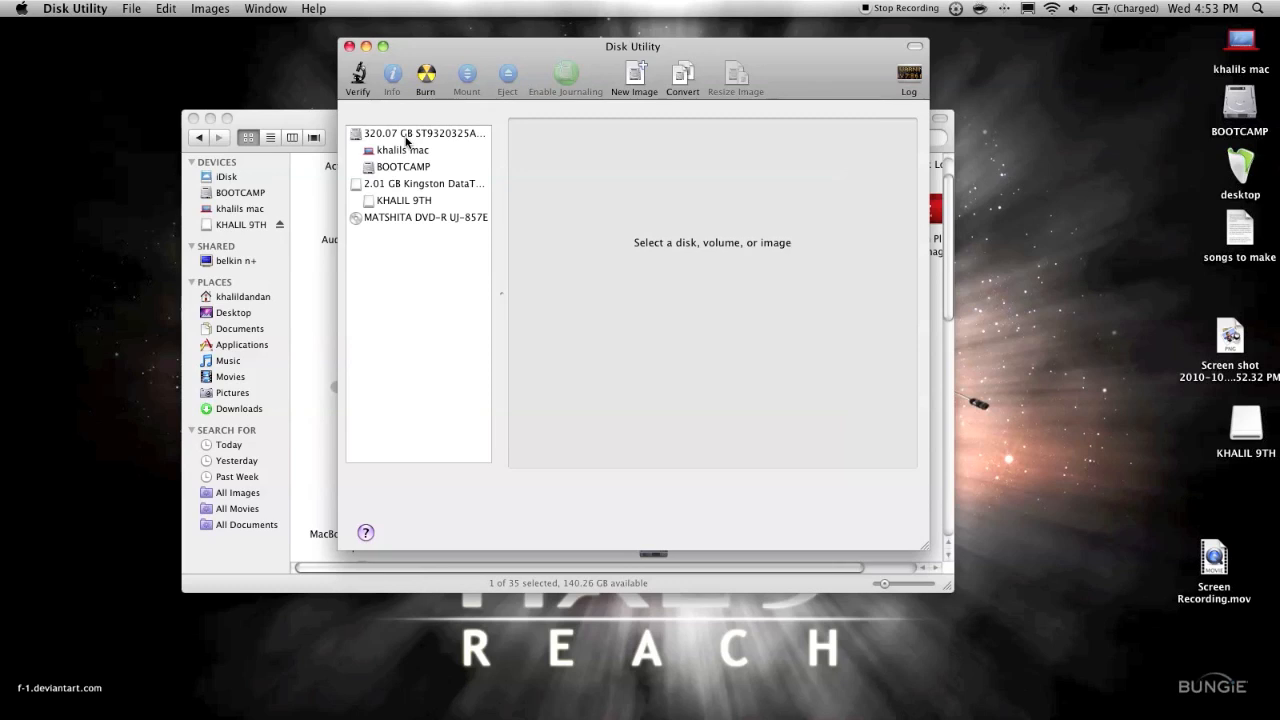
pyautogui.moveTo(396, 178)
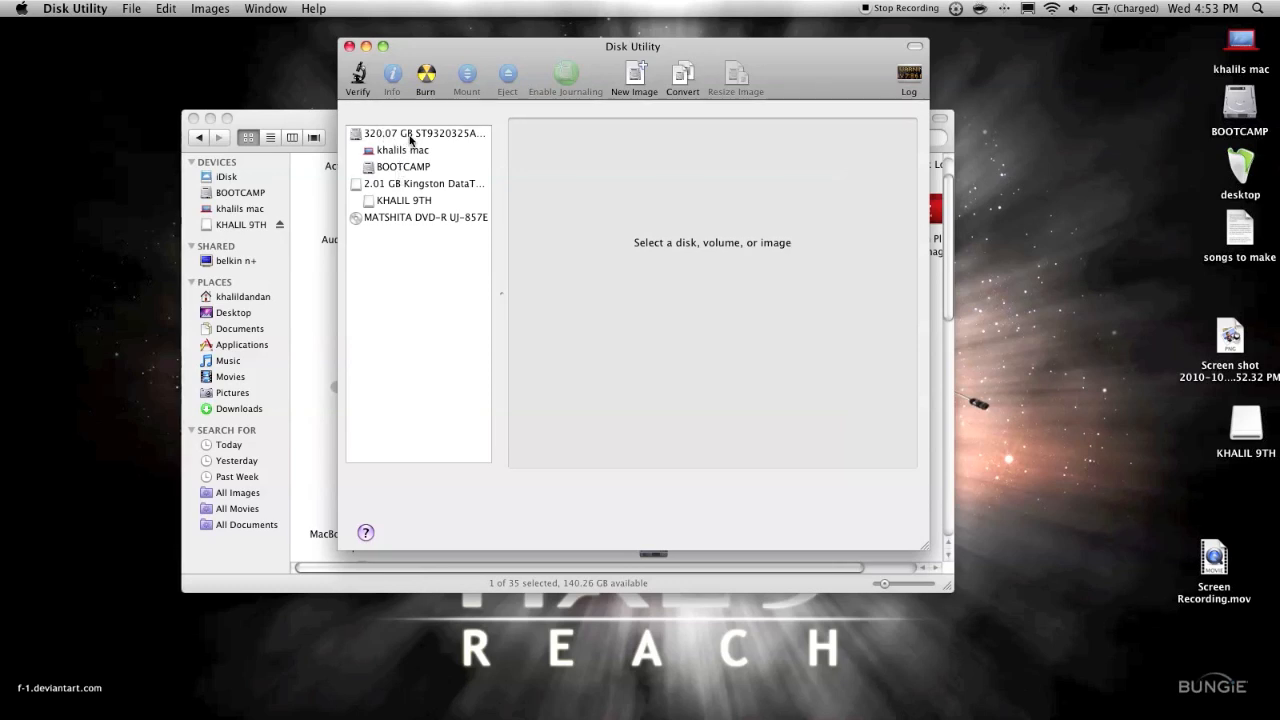
pyautogui.moveTo(410, 184)
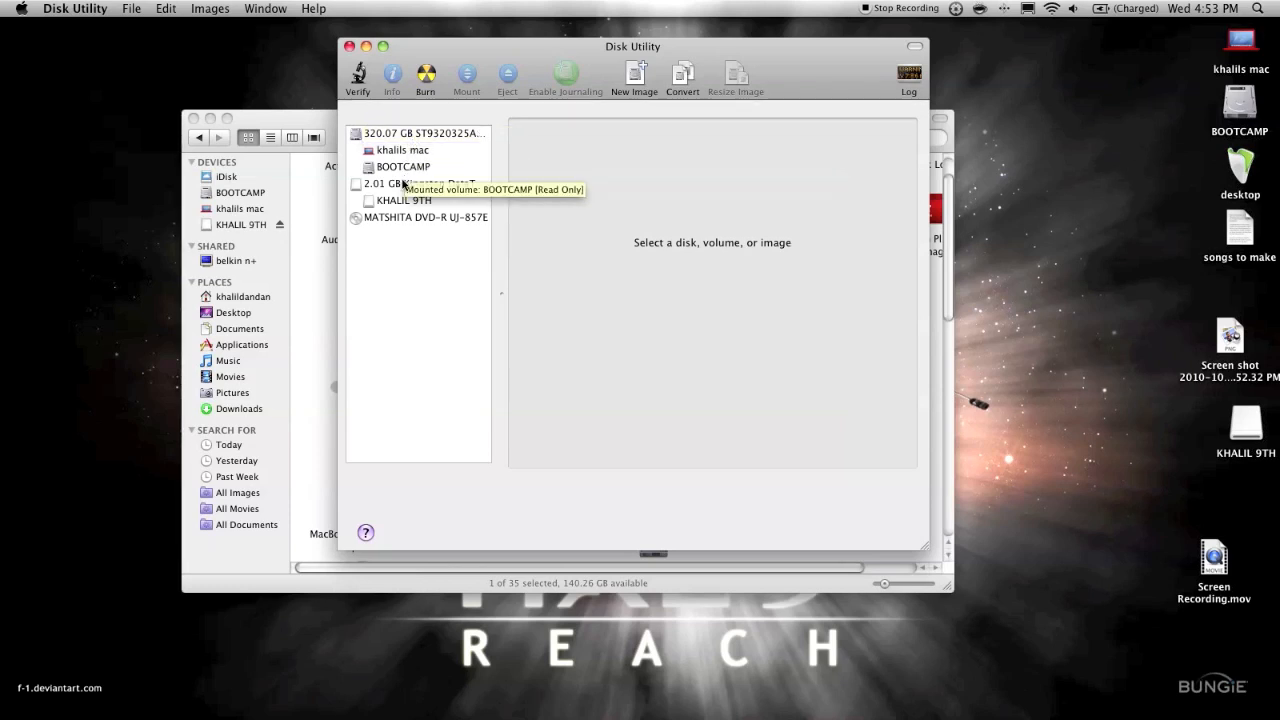
# - Switch between the Kingston flash drive and the internal 320.07 GB disk, ending on the internal disk
pyautogui.click(430, 184)
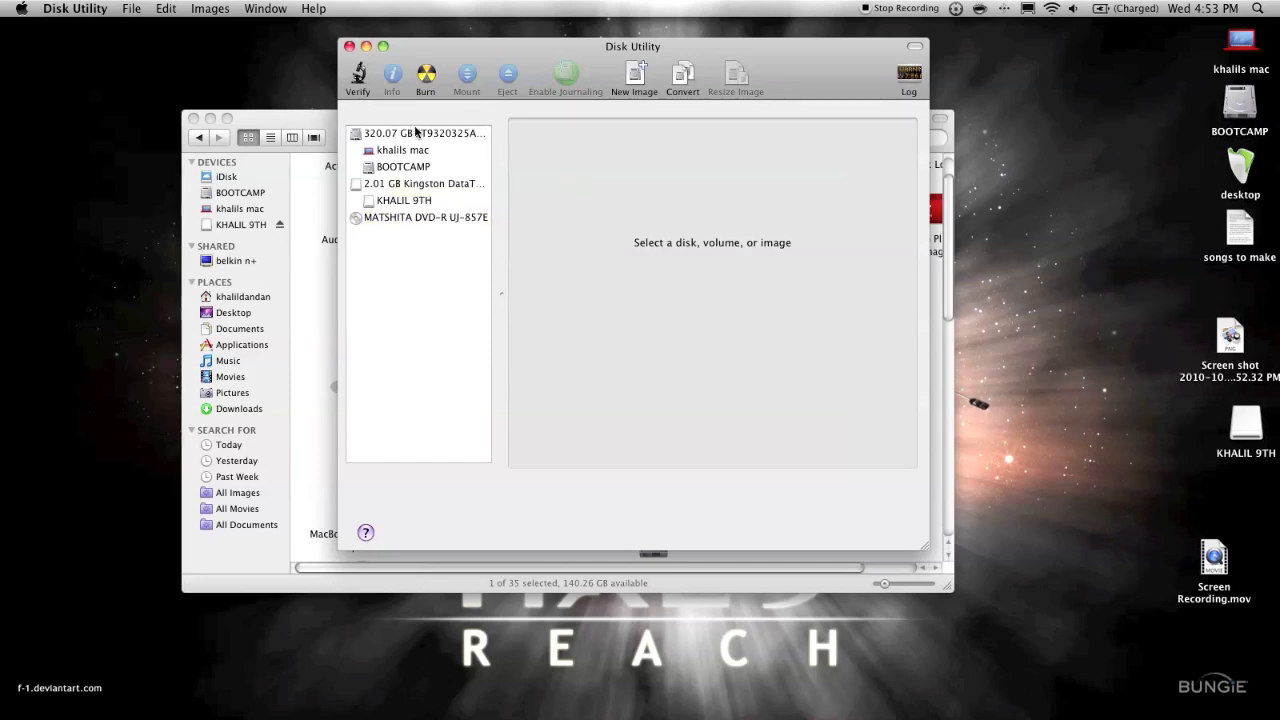
pyautogui.click(420, 132)
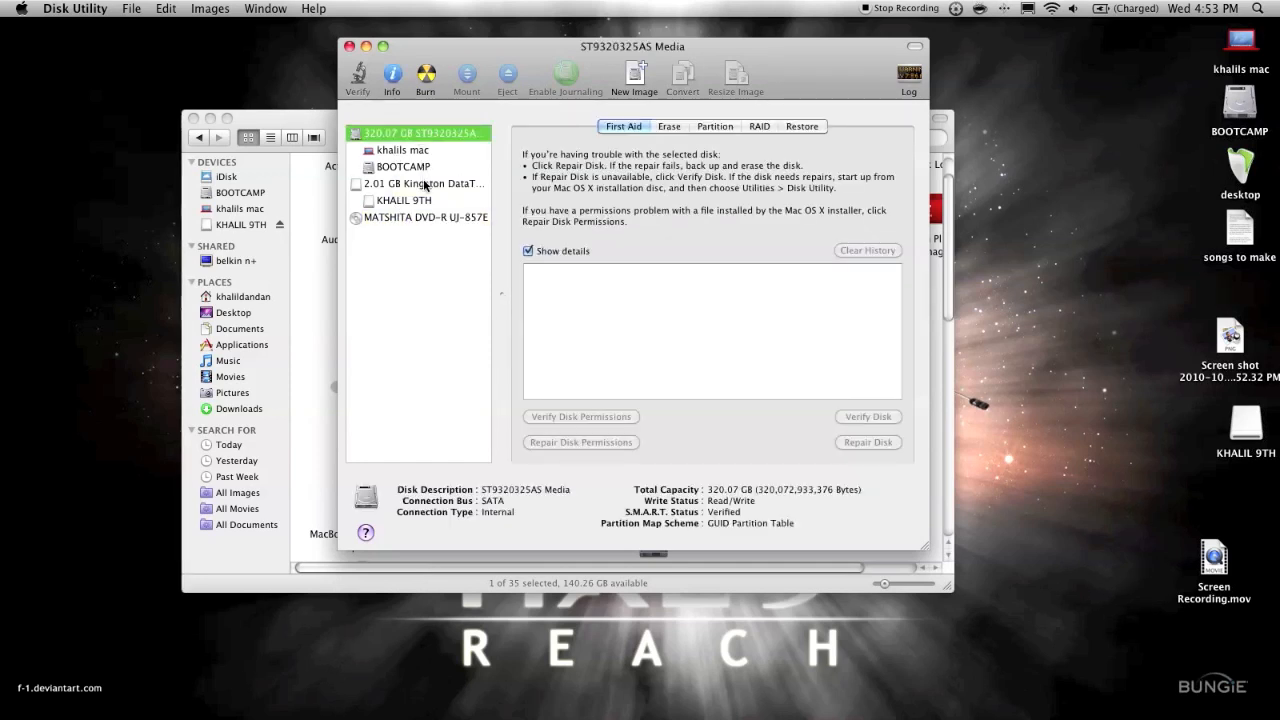
pyautogui.click(420, 184)
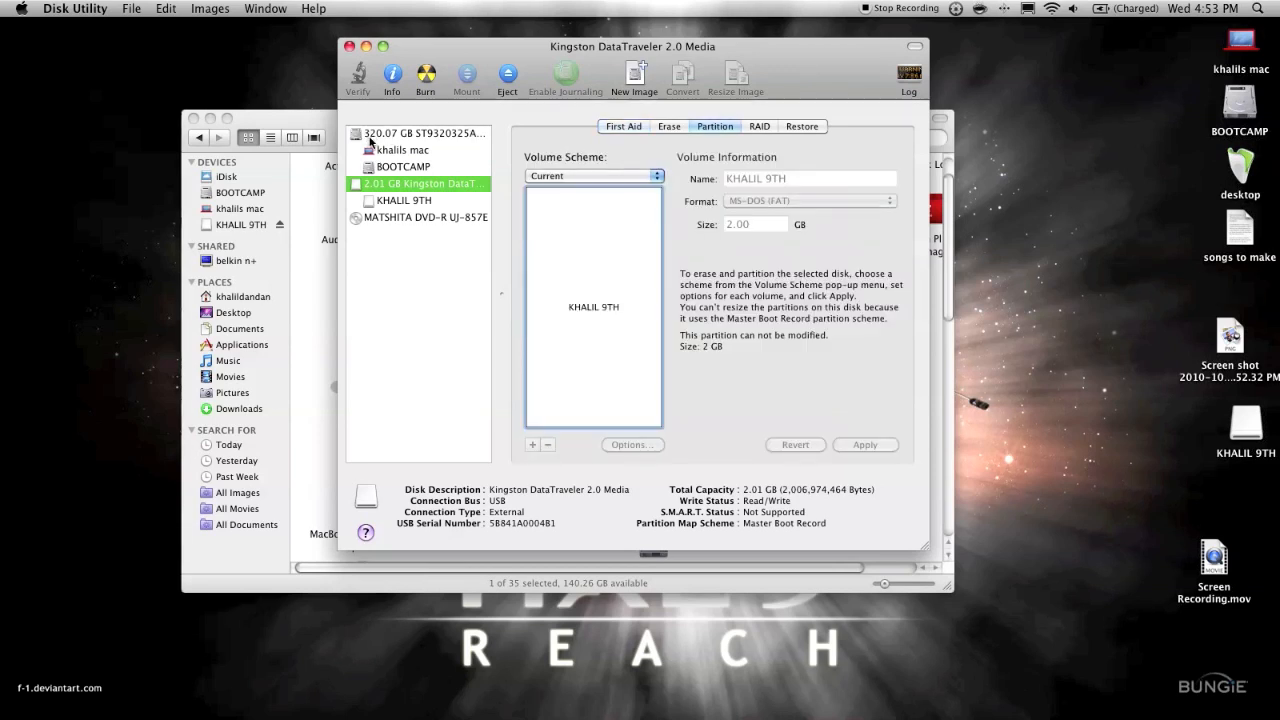
pyautogui.click(420, 132)
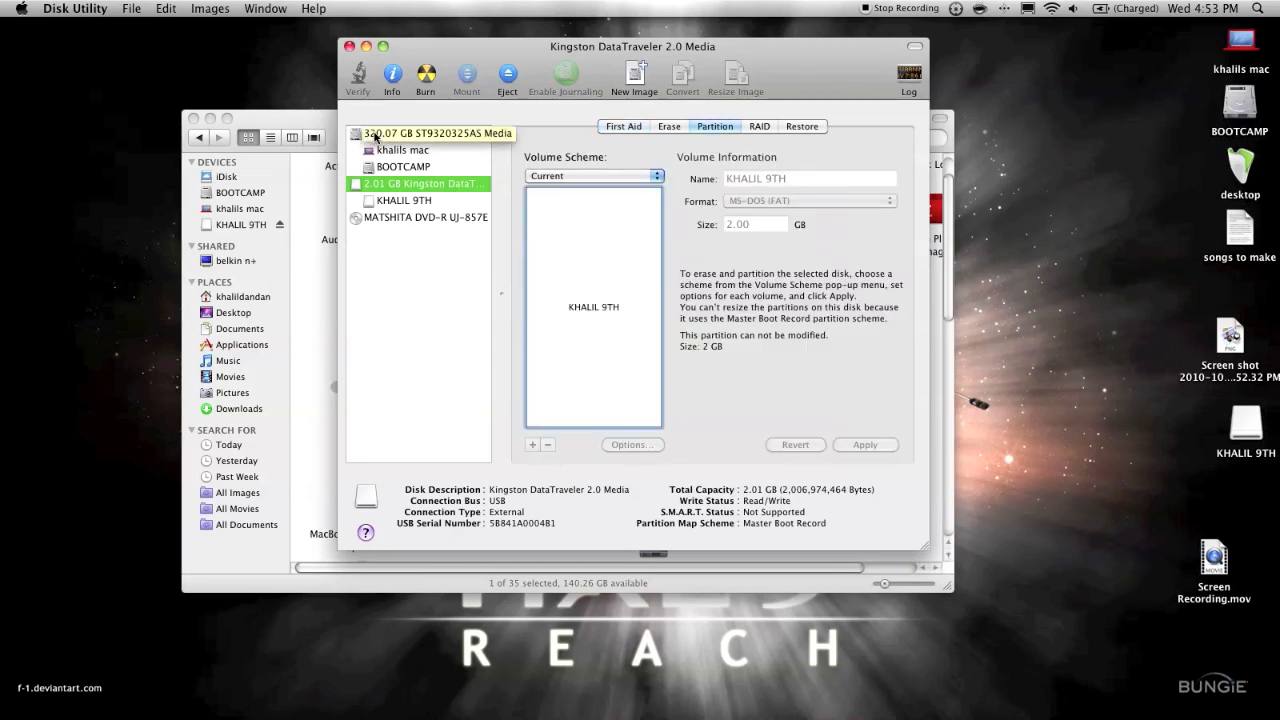
pyautogui.click(430, 132)
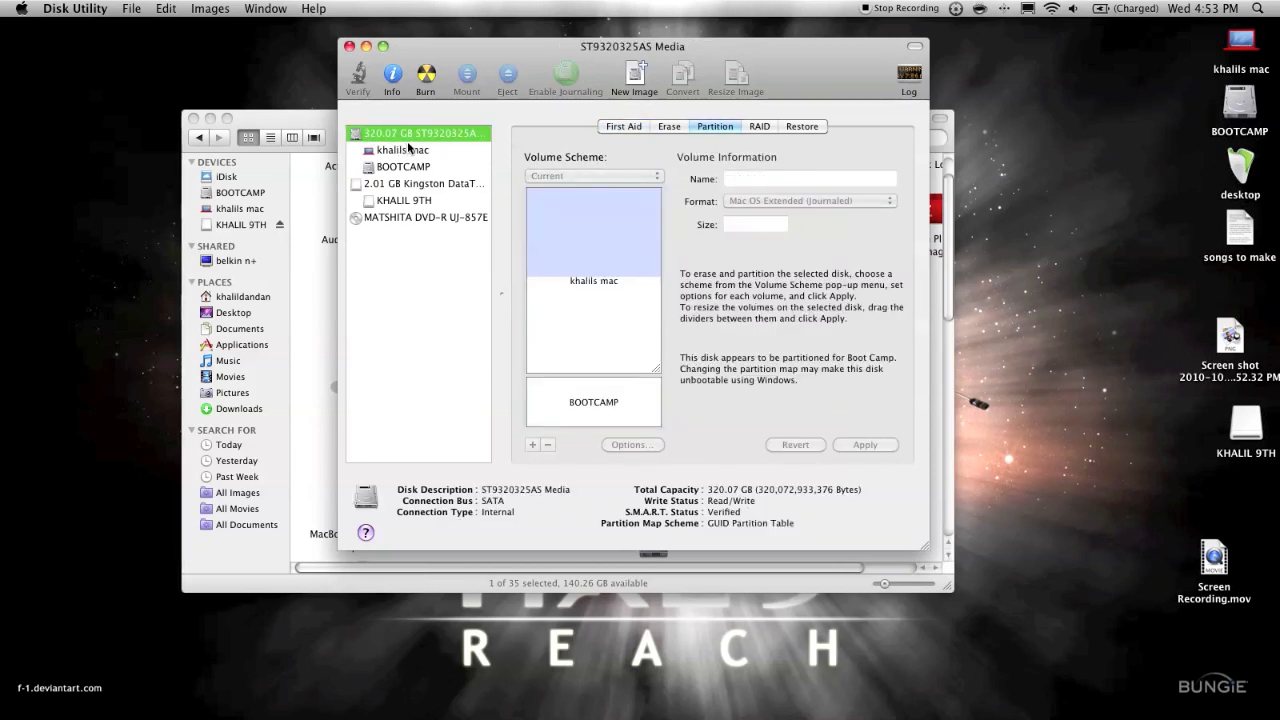
# - View the internal disk's First Aid pane, then its Erase options
pyautogui.click(624, 126)
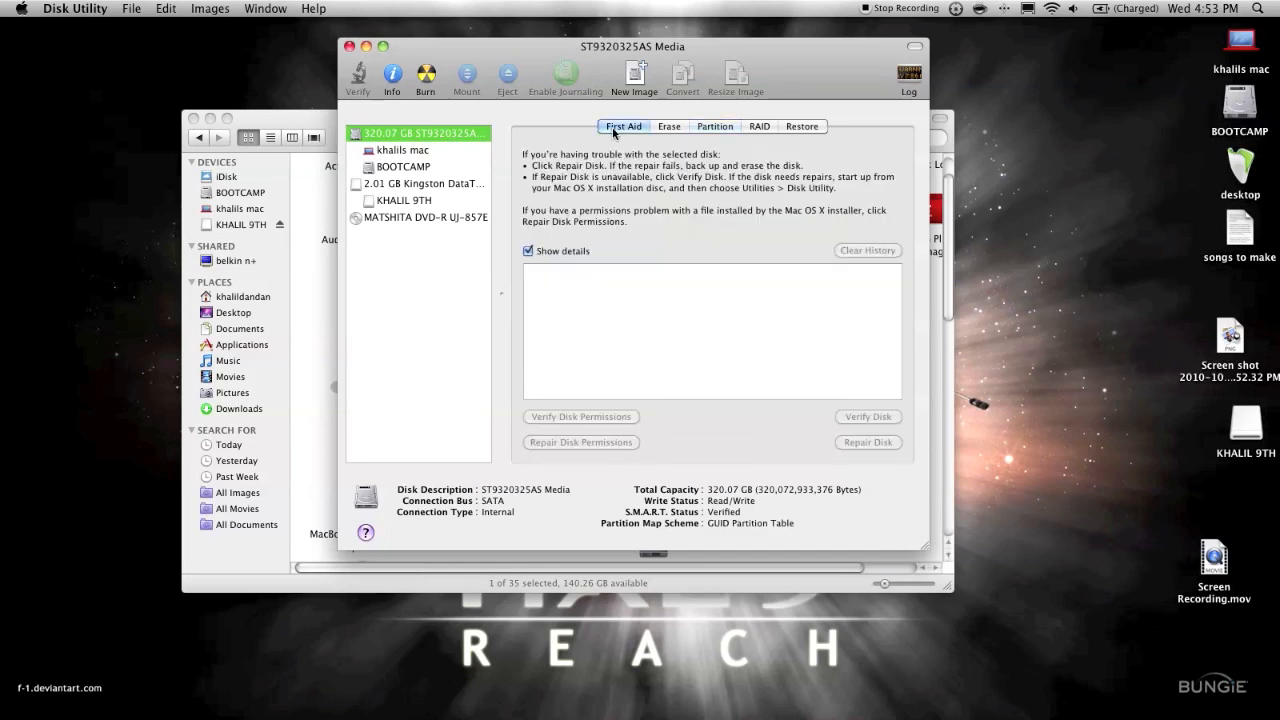
pyautogui.moveTo(650, 136)
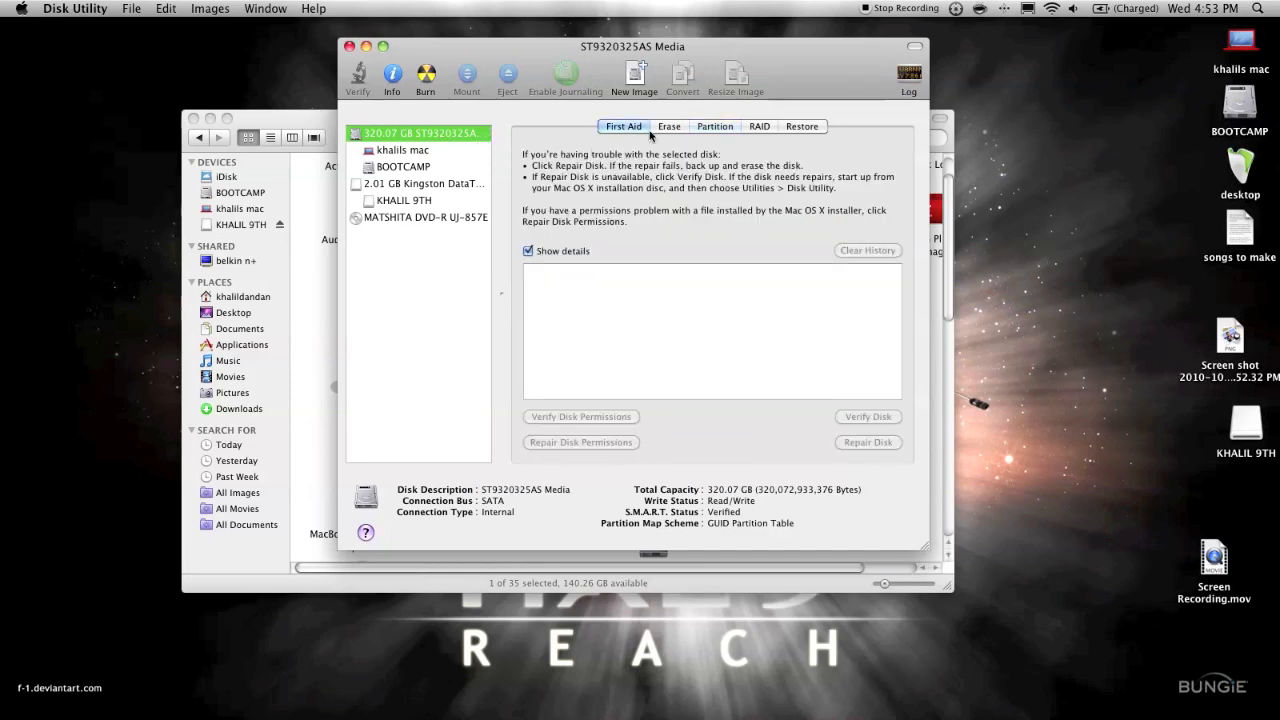
pyautogui.click(668, 126)
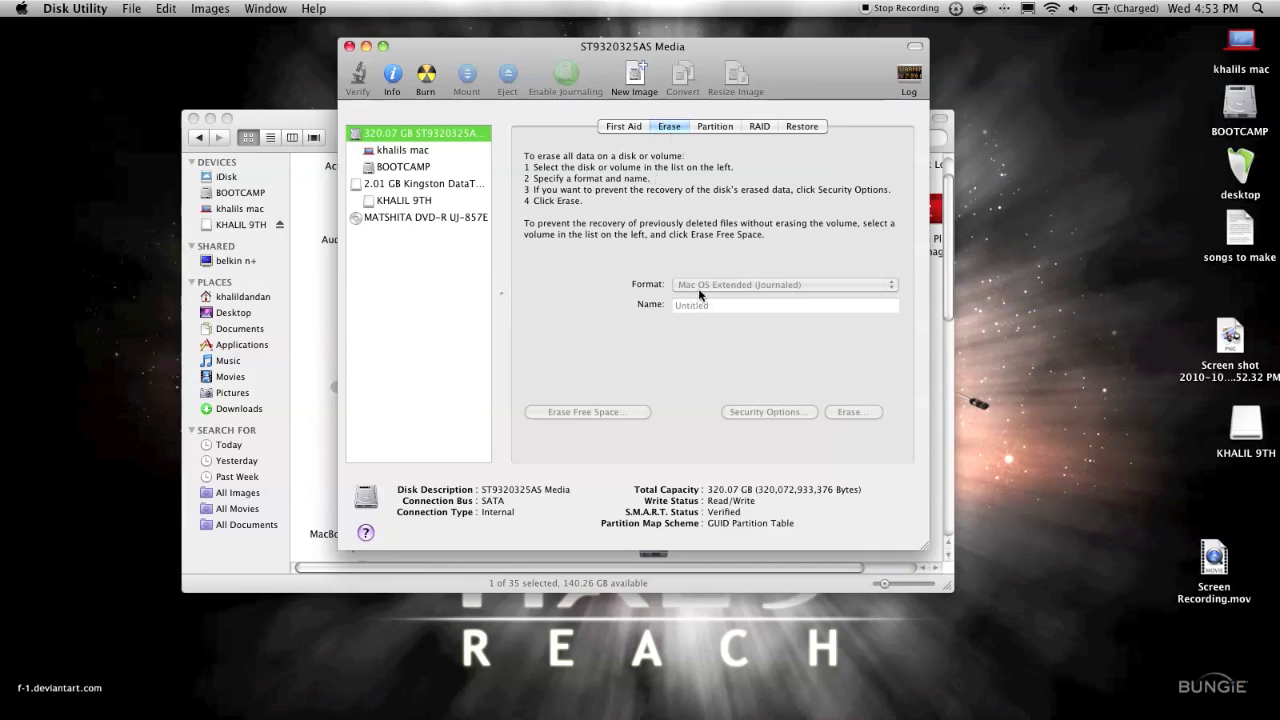
pyautogui.moveTo(782, 302)
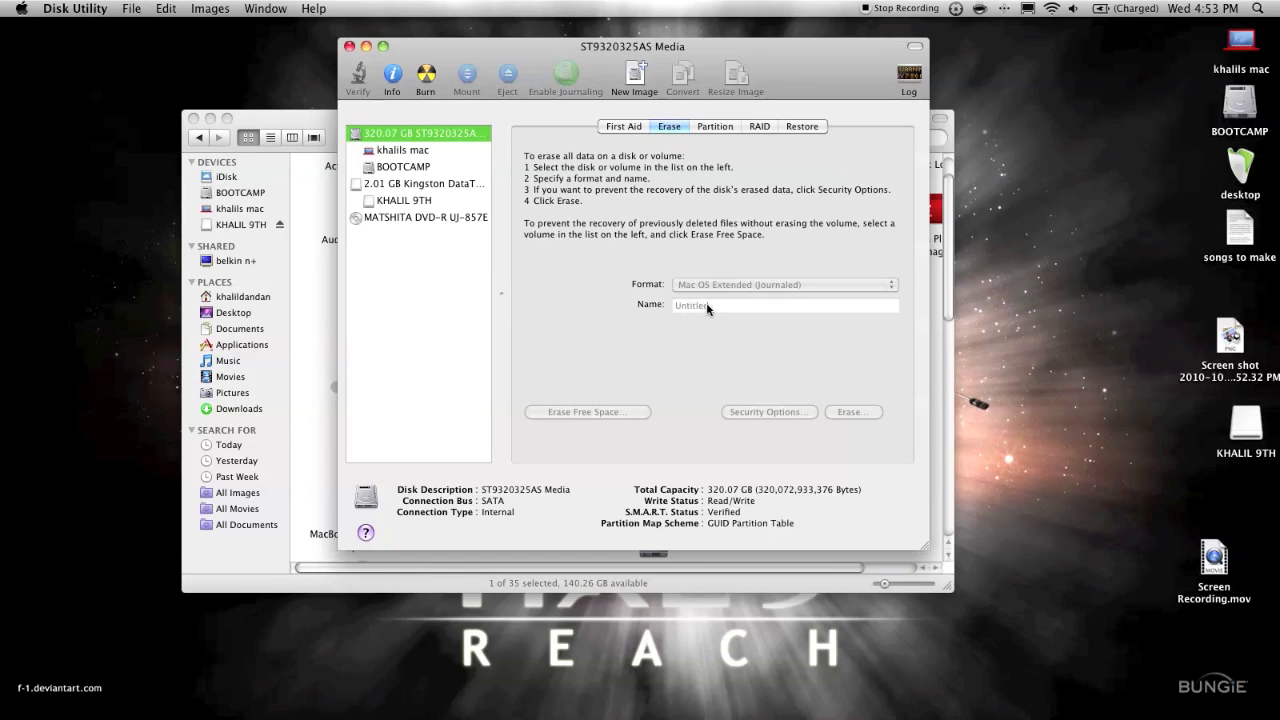
pyautogui.moveTo(838, 424)
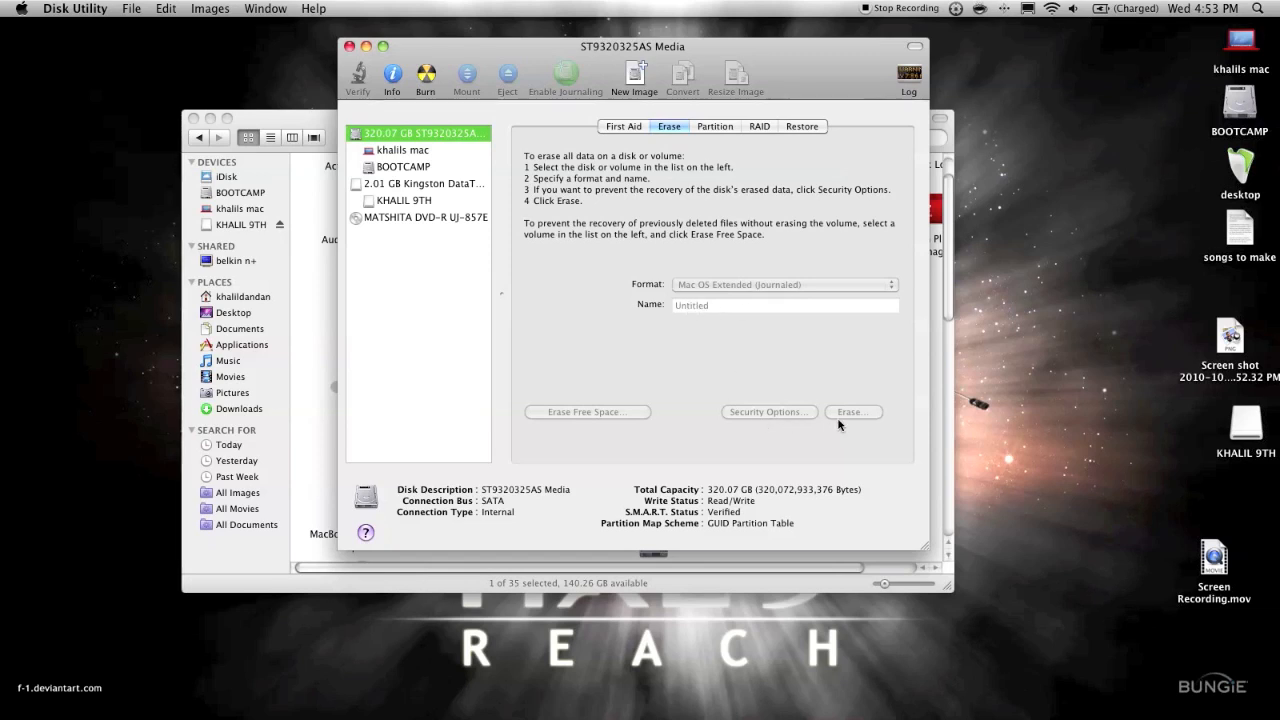
pyautogui.moveTo(852, 412)
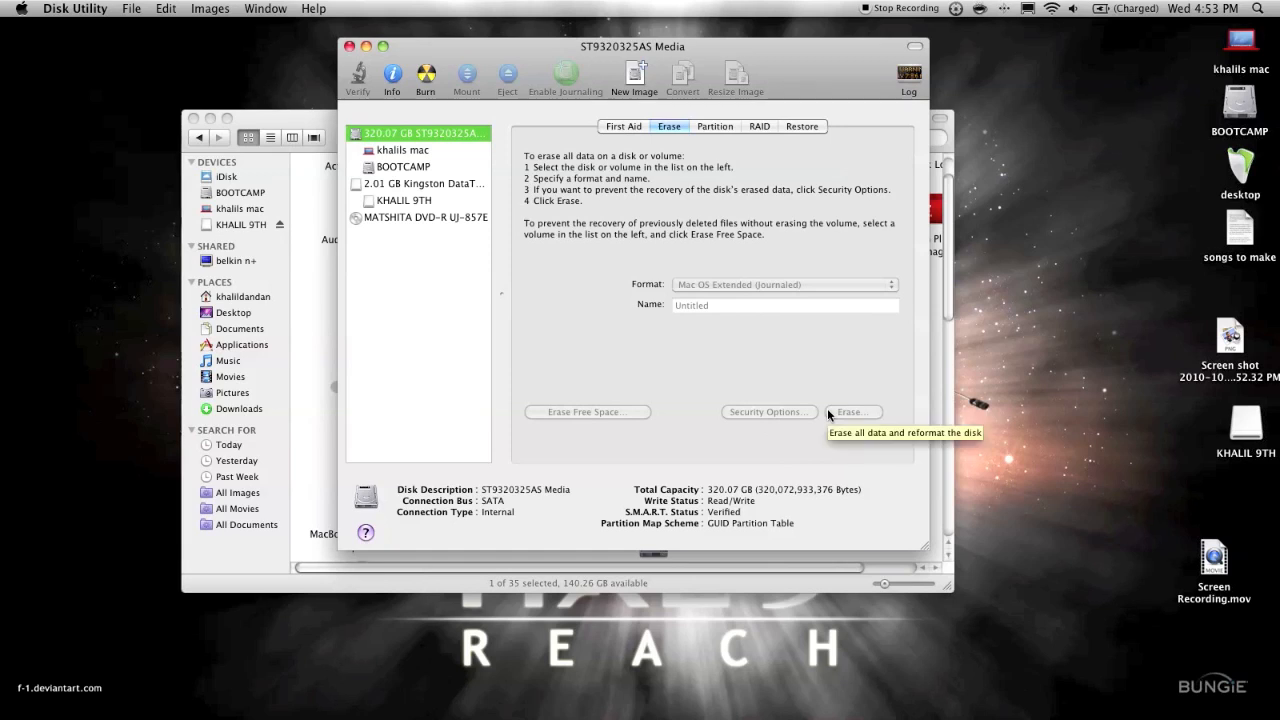
pyautogui.moveTo(1020, 714)
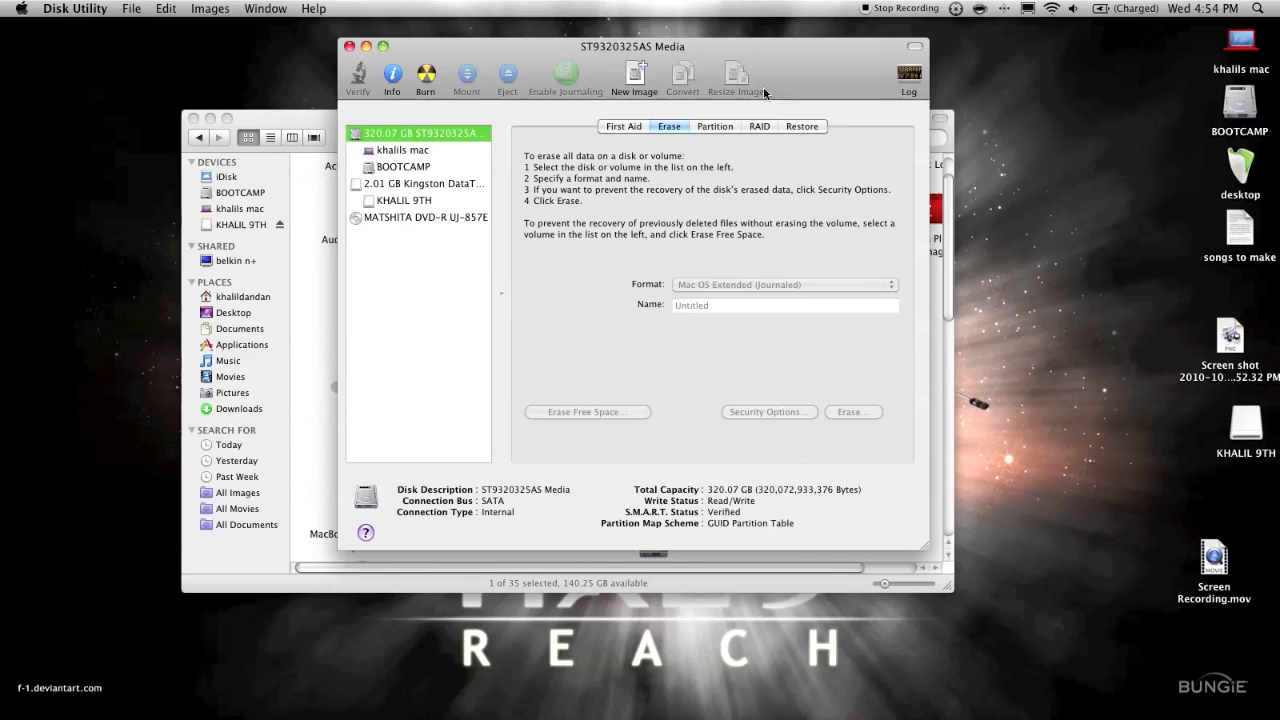
pyautogui.moveTo(710, 128)
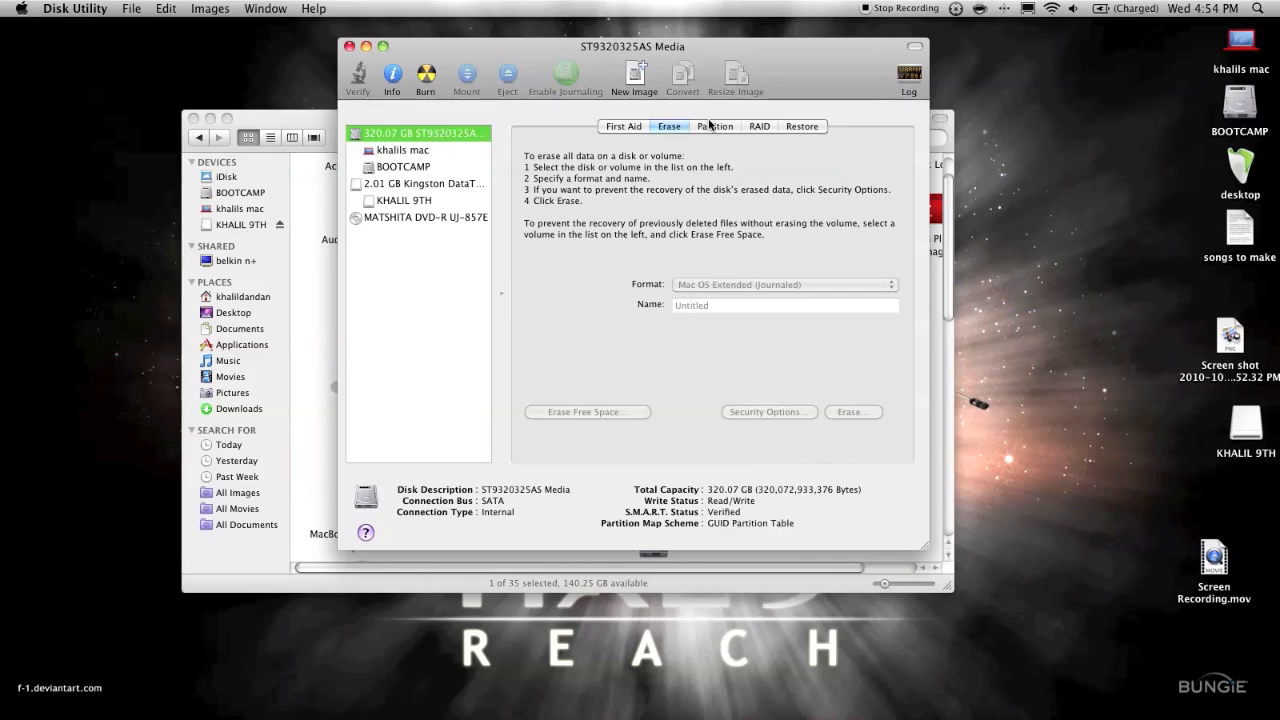
# - Show the 320.07 GB drive's partition layout with khalils mac and BOOTCAMP
pyautogui.click(714, 126)
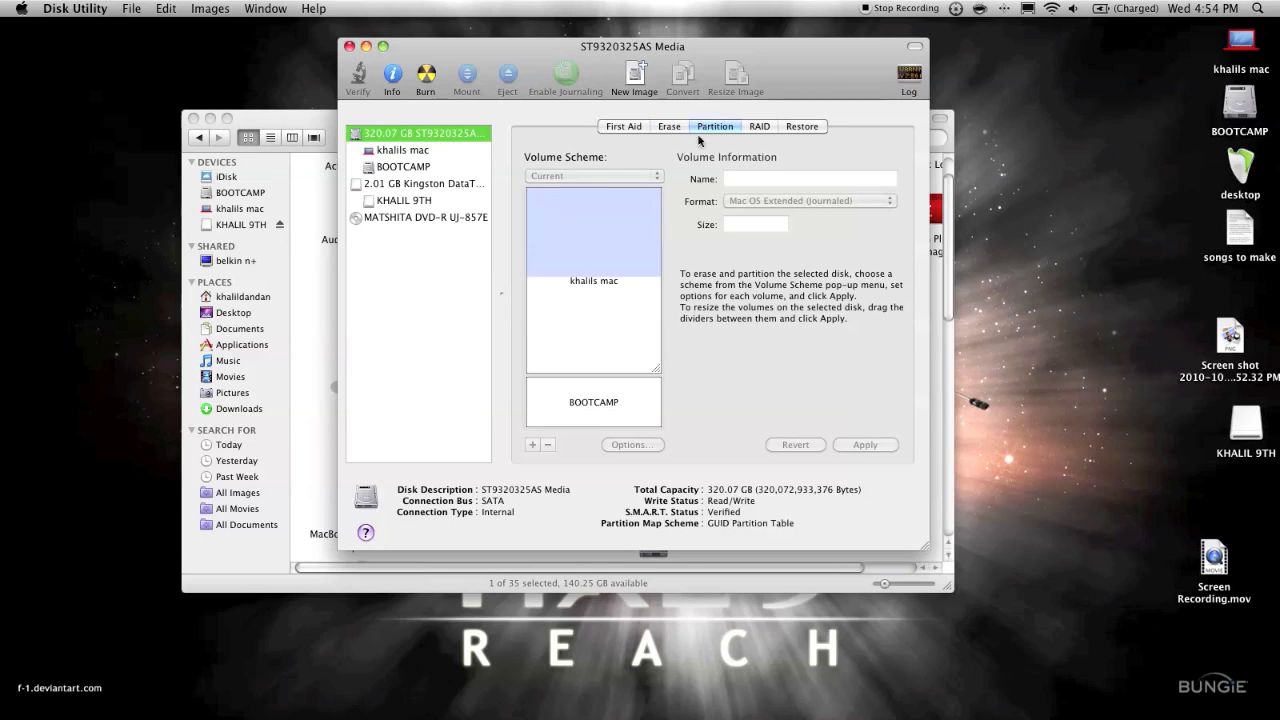
pyautogui.moveTo(610, 250)
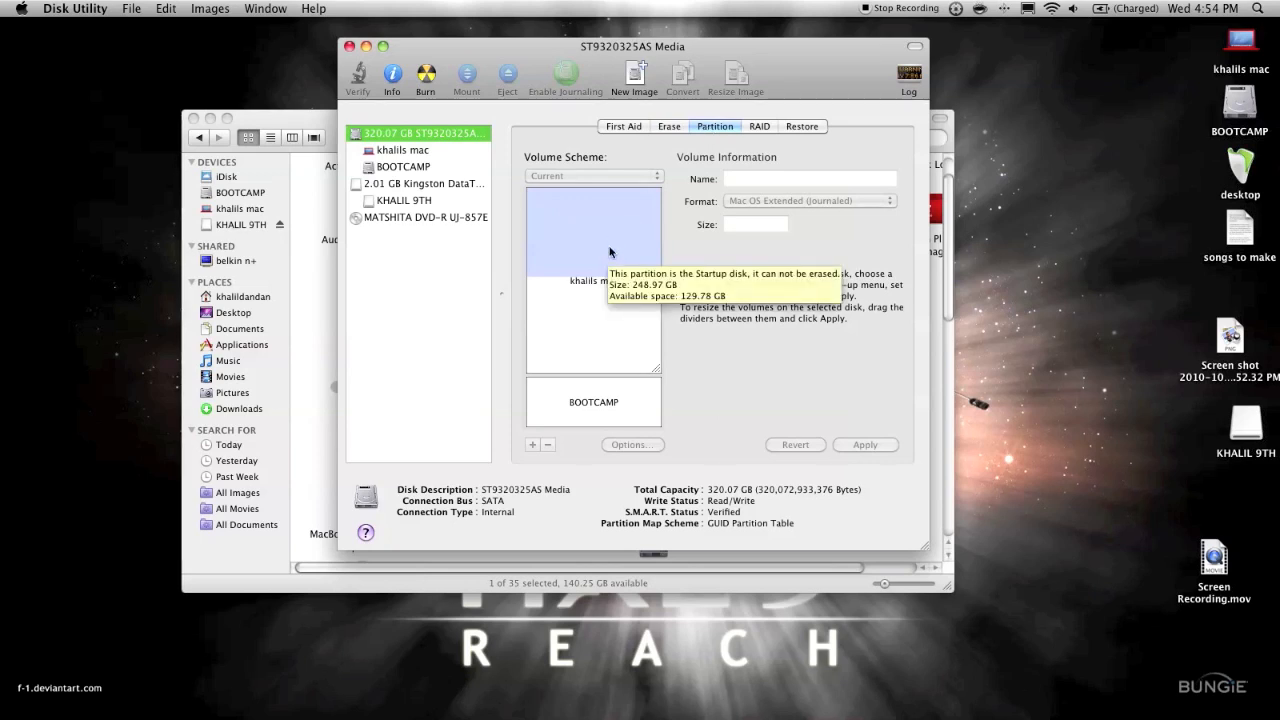
pyautogui.moveTo(610, 316)
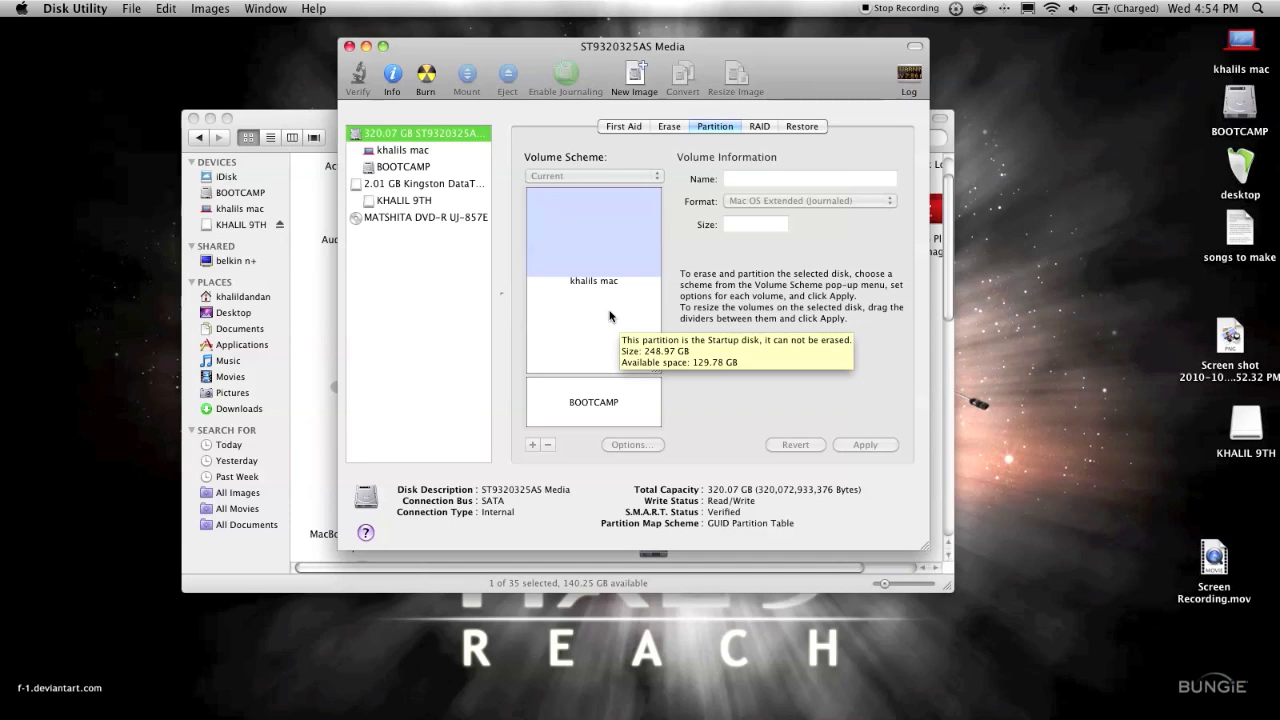
pyautogui.moveTo(600, 292)
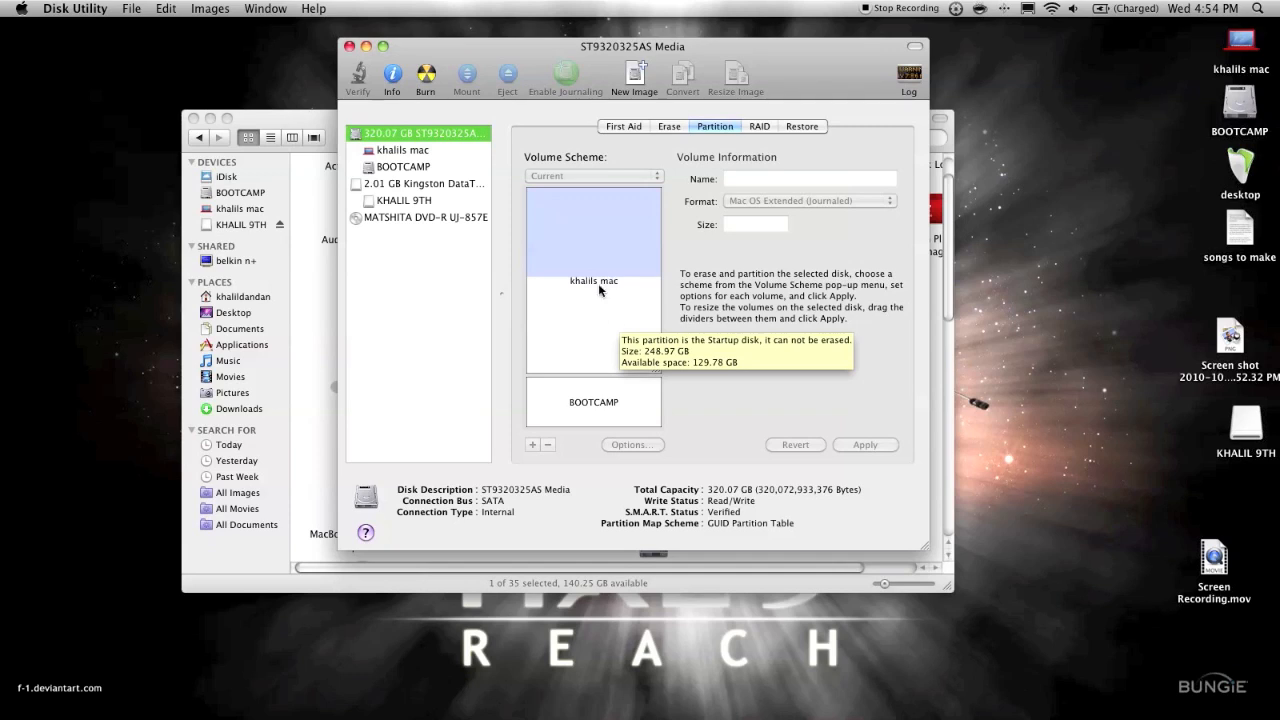
pyautogui.moveTo(616, 332)
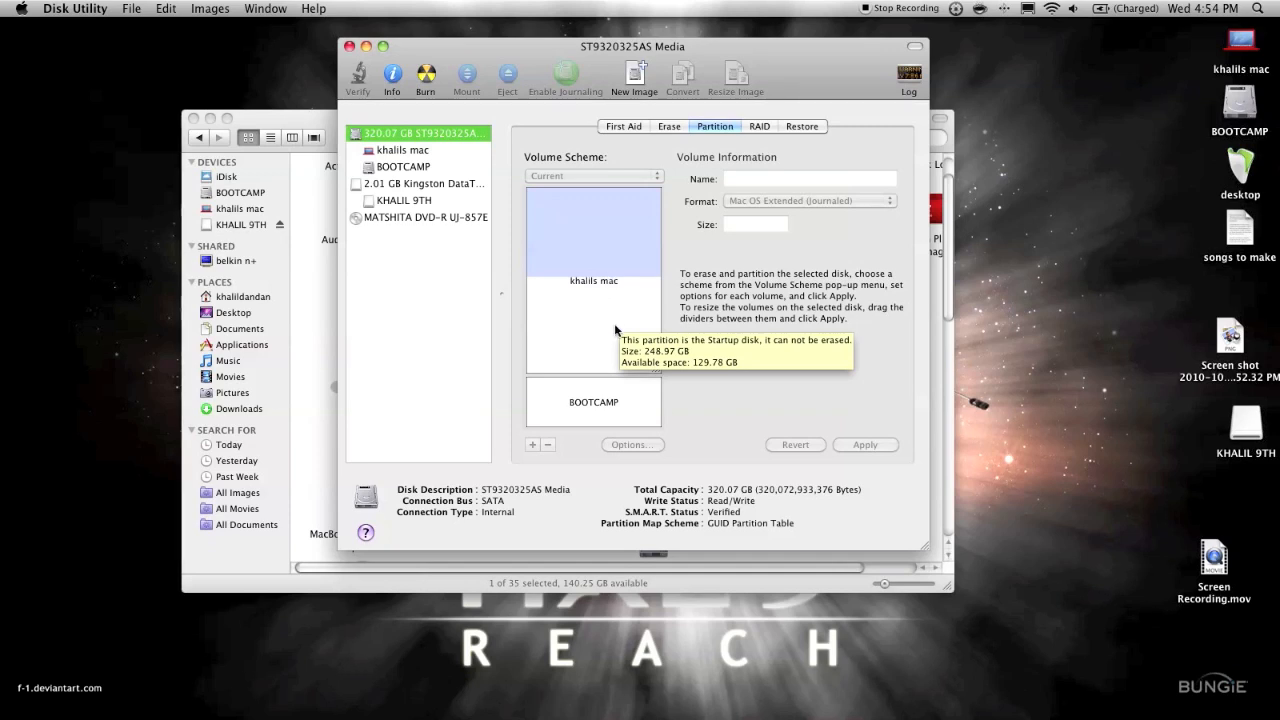
pyautogui.moveTo(602, 344)
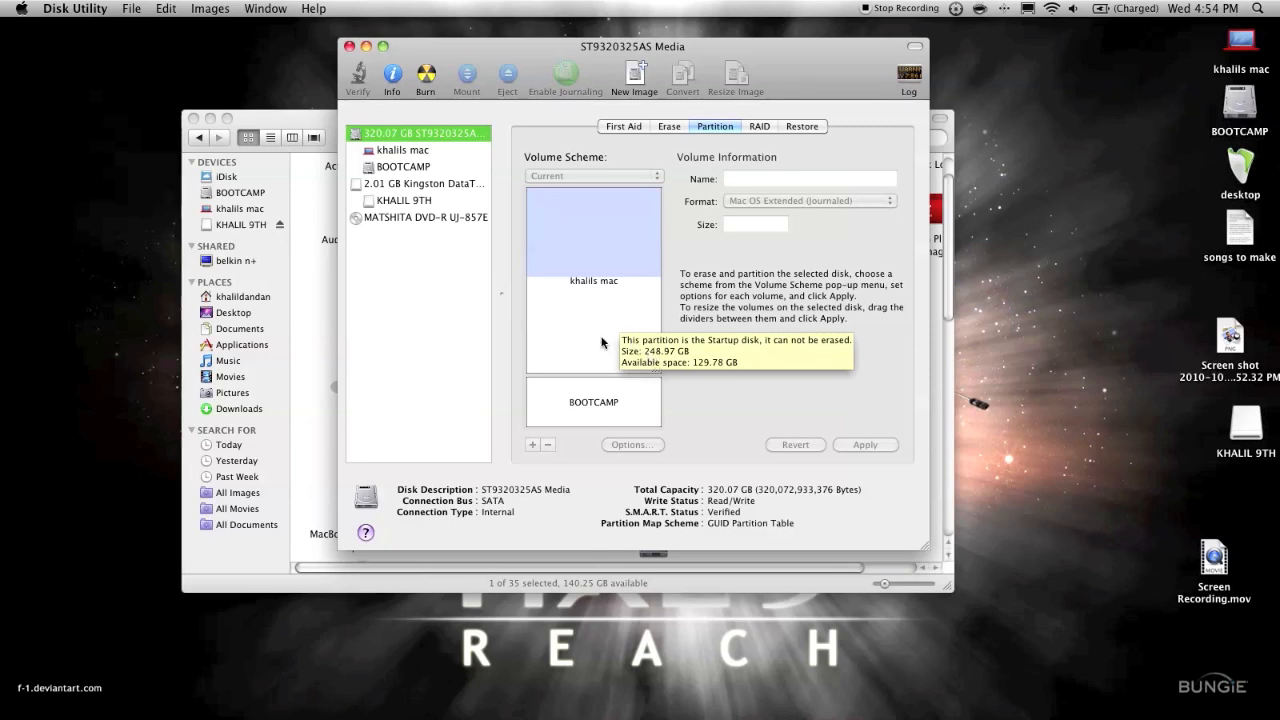
pyautogui.moveTo(608, 320)
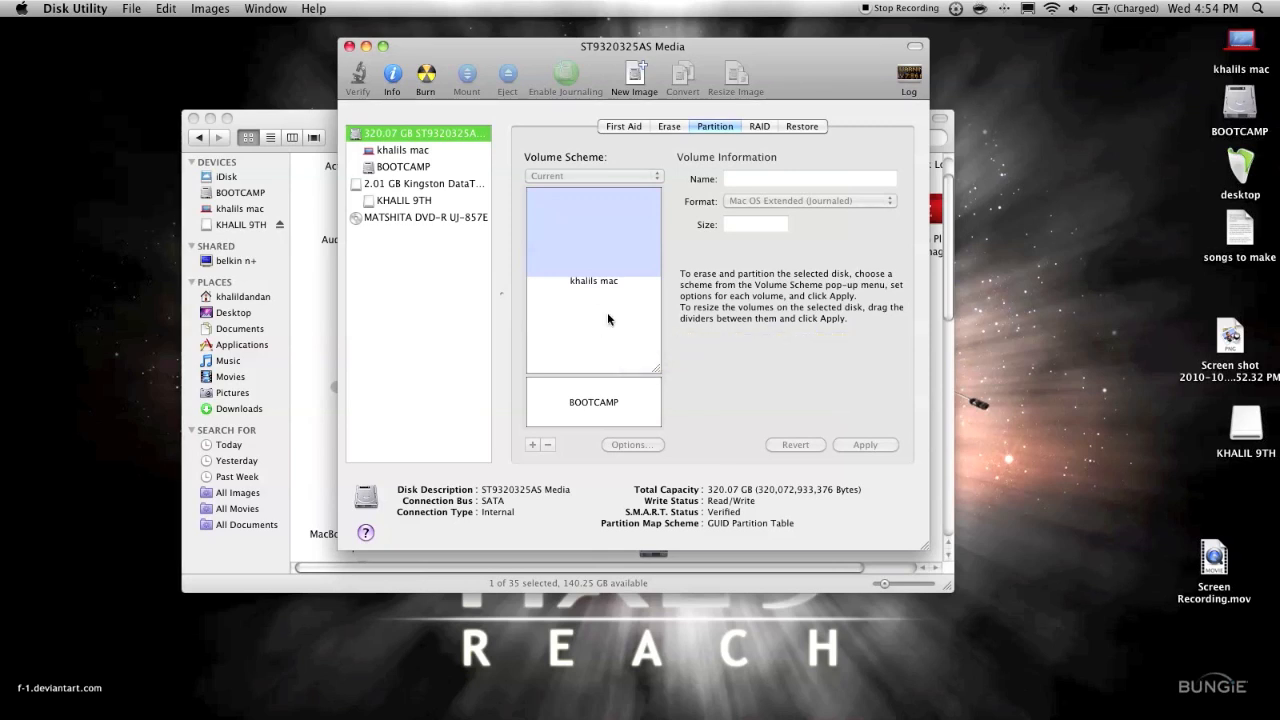
pyautogui.moveTo(600, 404)
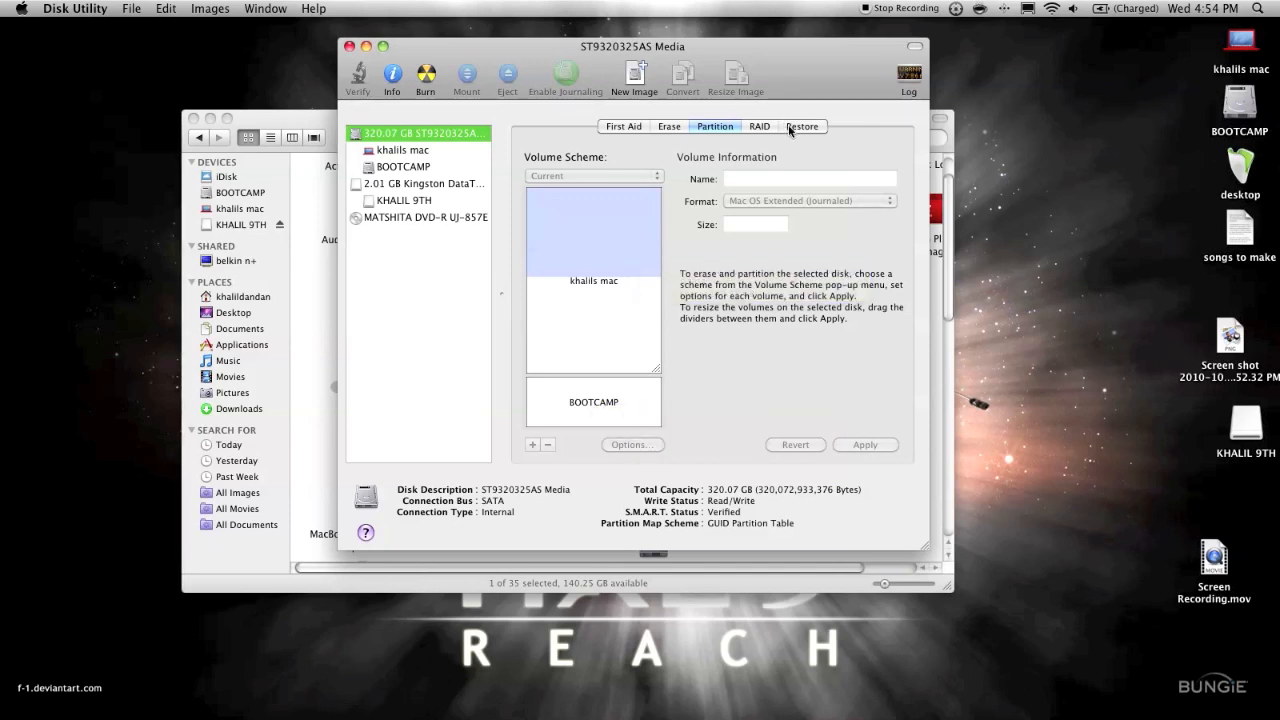
# - Cycle through RAID, Restore and First Aid panes, returning to Erase
pyautogui.click(760, 126)
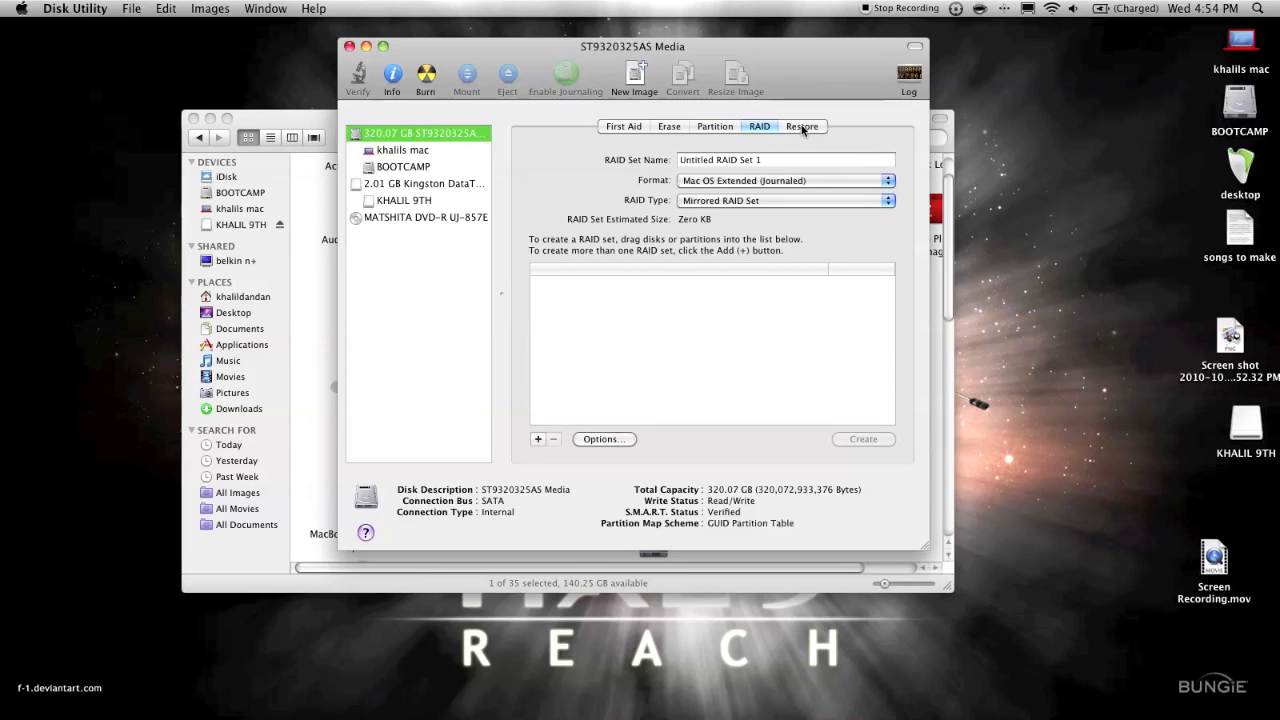
pyautogui.click(802, 126)
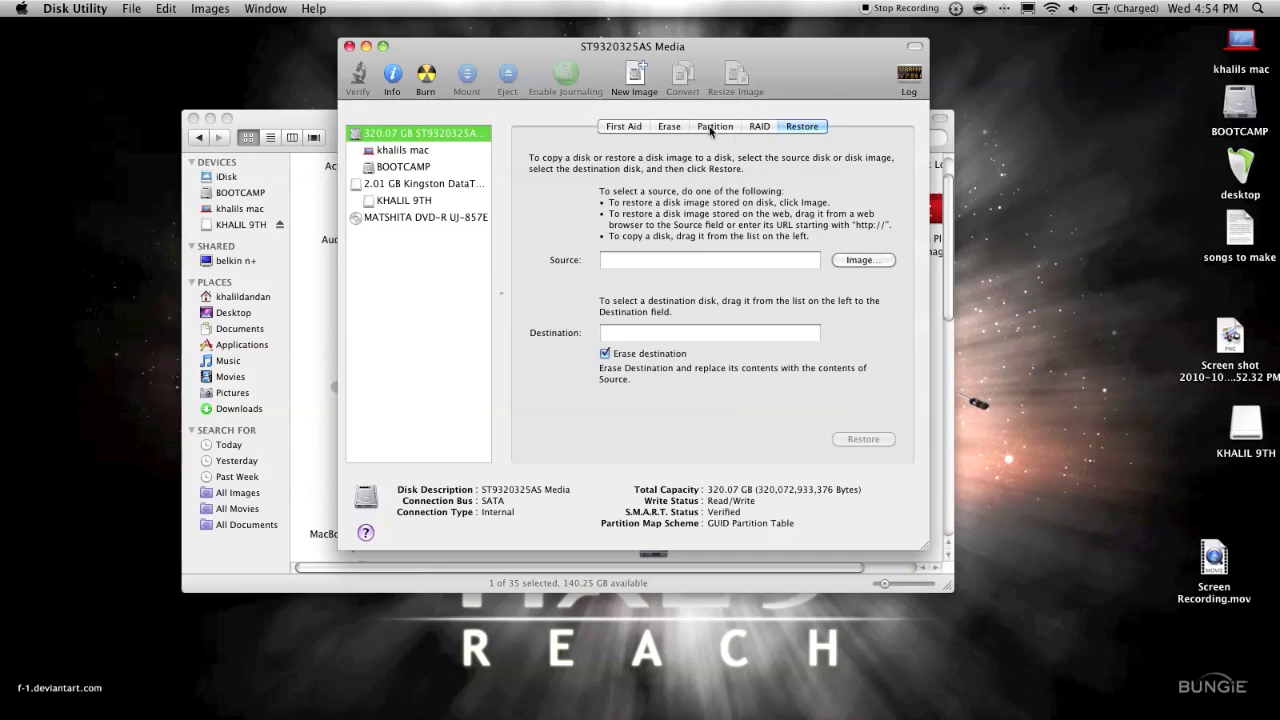
pyautogui.click(624, 126)
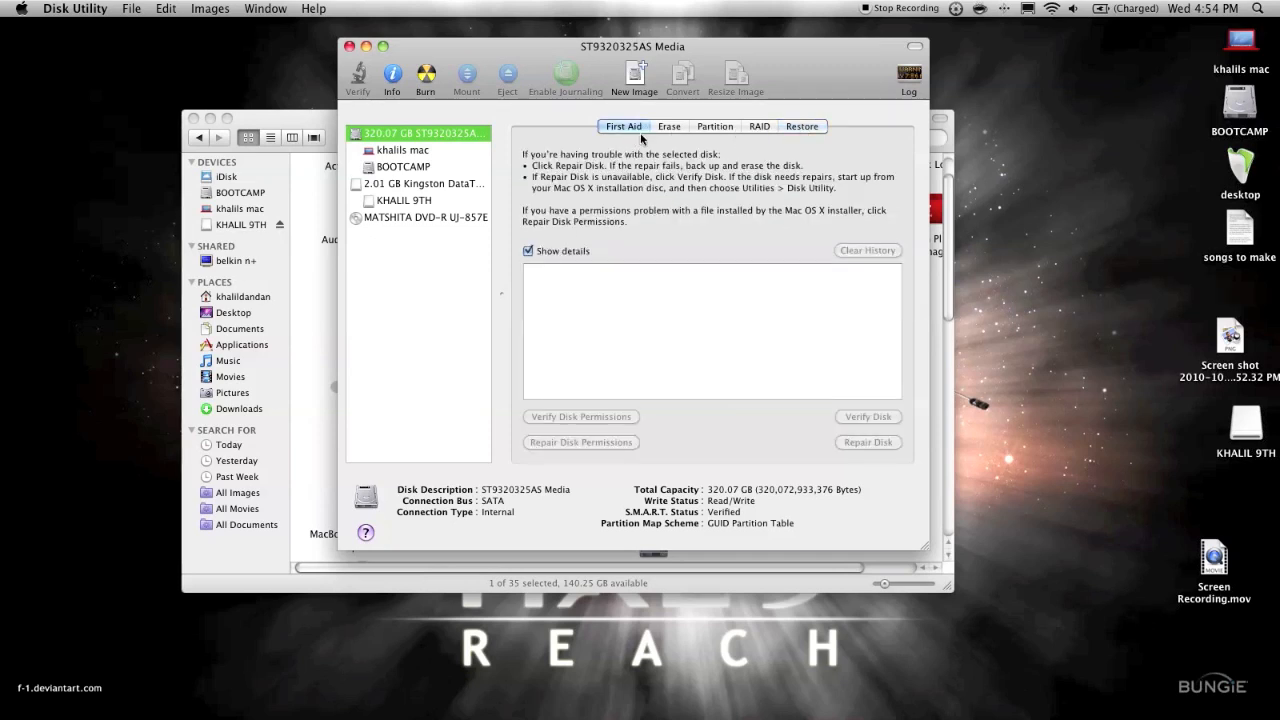
pyautogui.moveTo(656, 412)
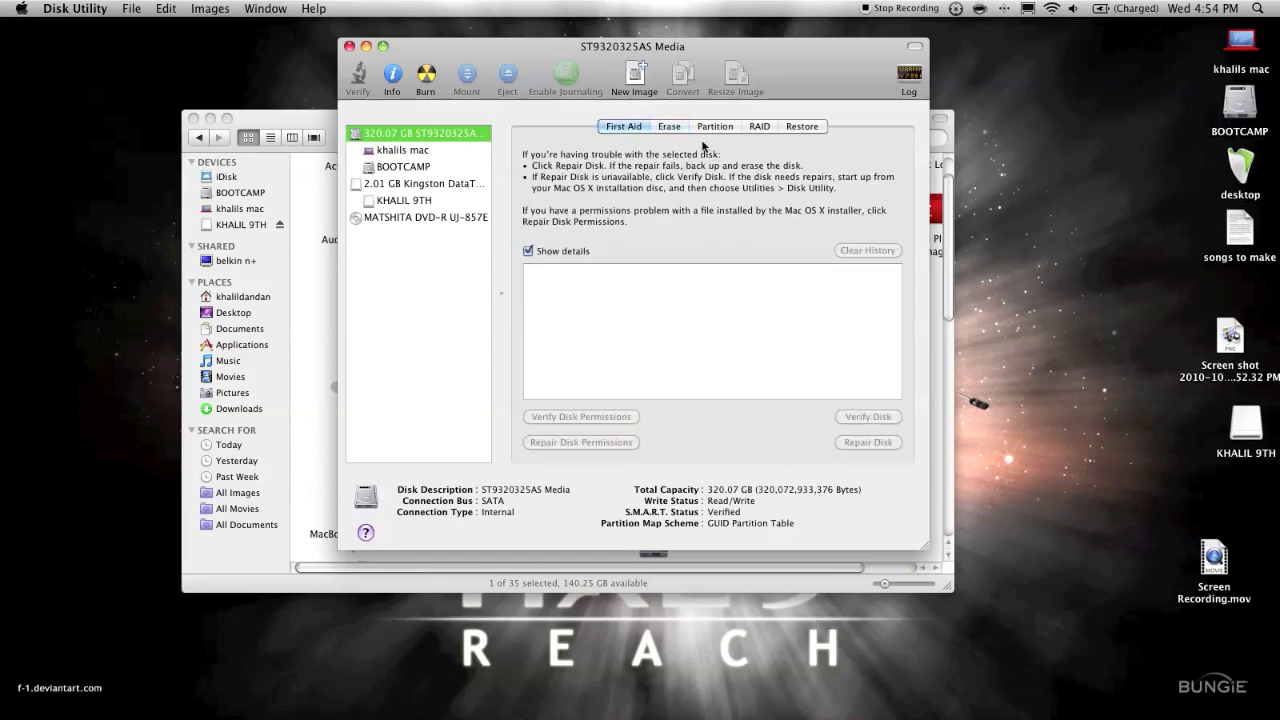
pyautogui.click(668, 126)
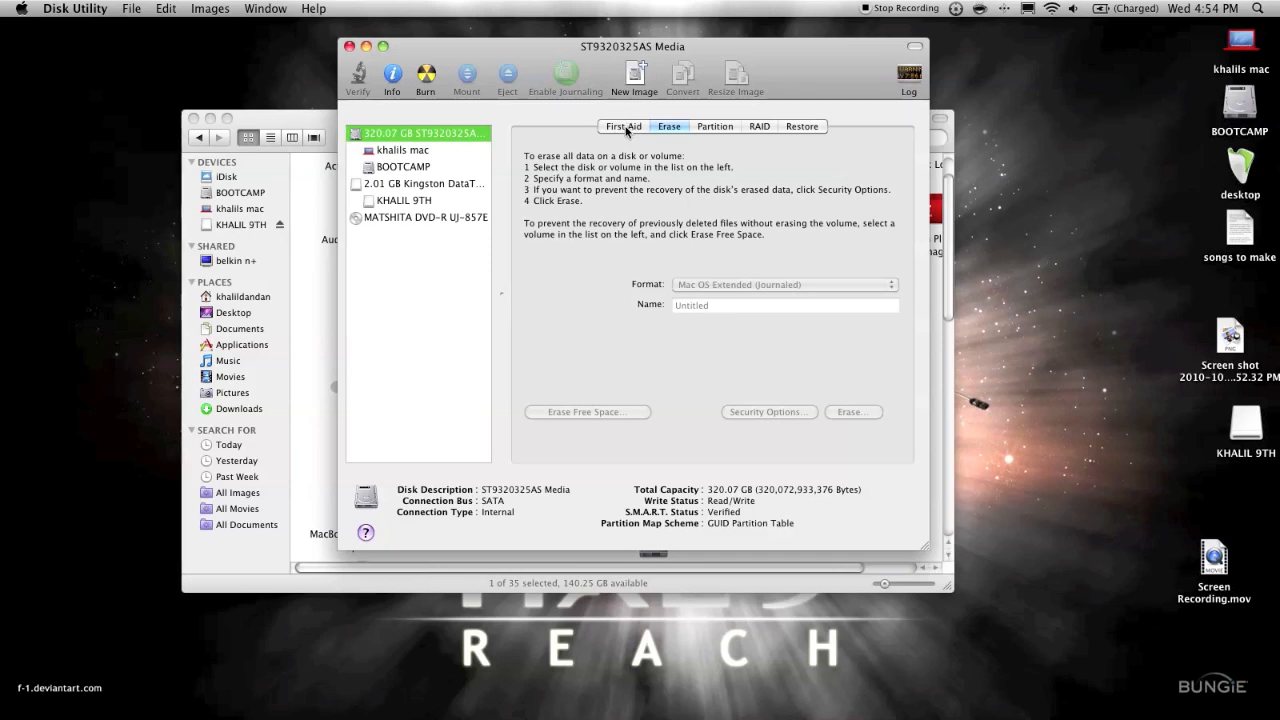
pyautogui.click(624, 126)
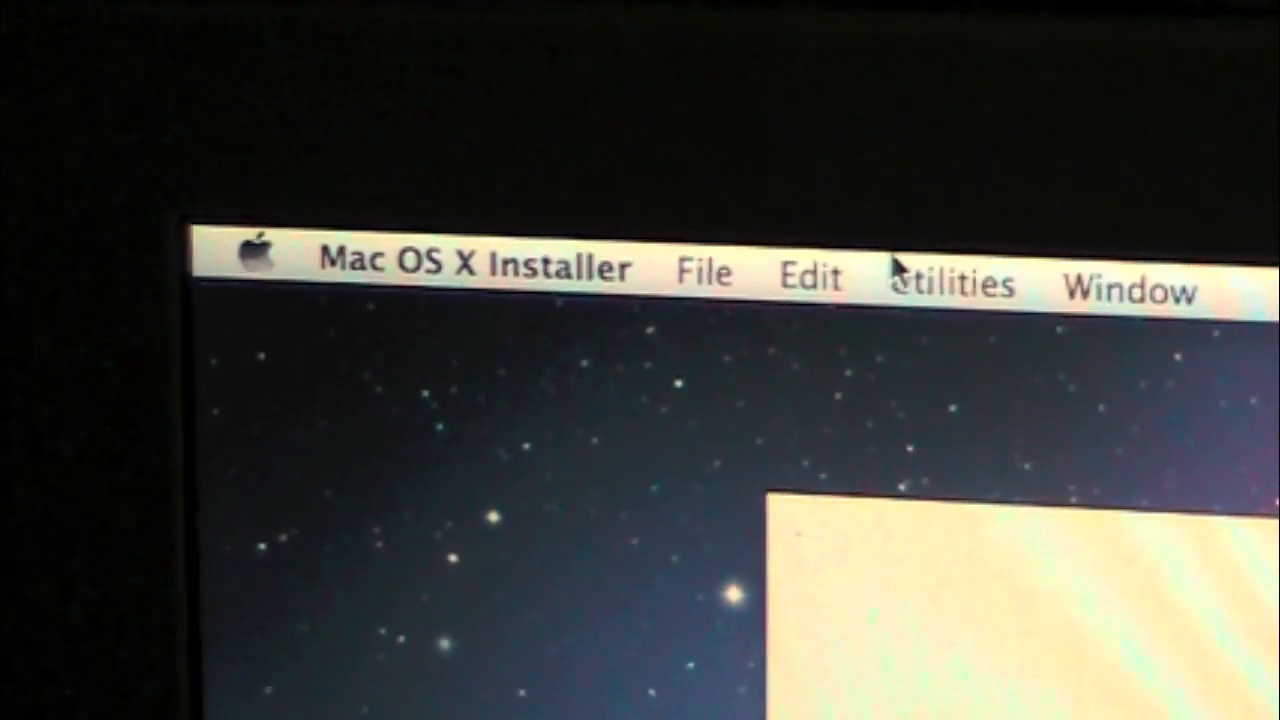
# - Launch Disk Utility from the installer's Utilities menu
pyautogui.click(944, 280)
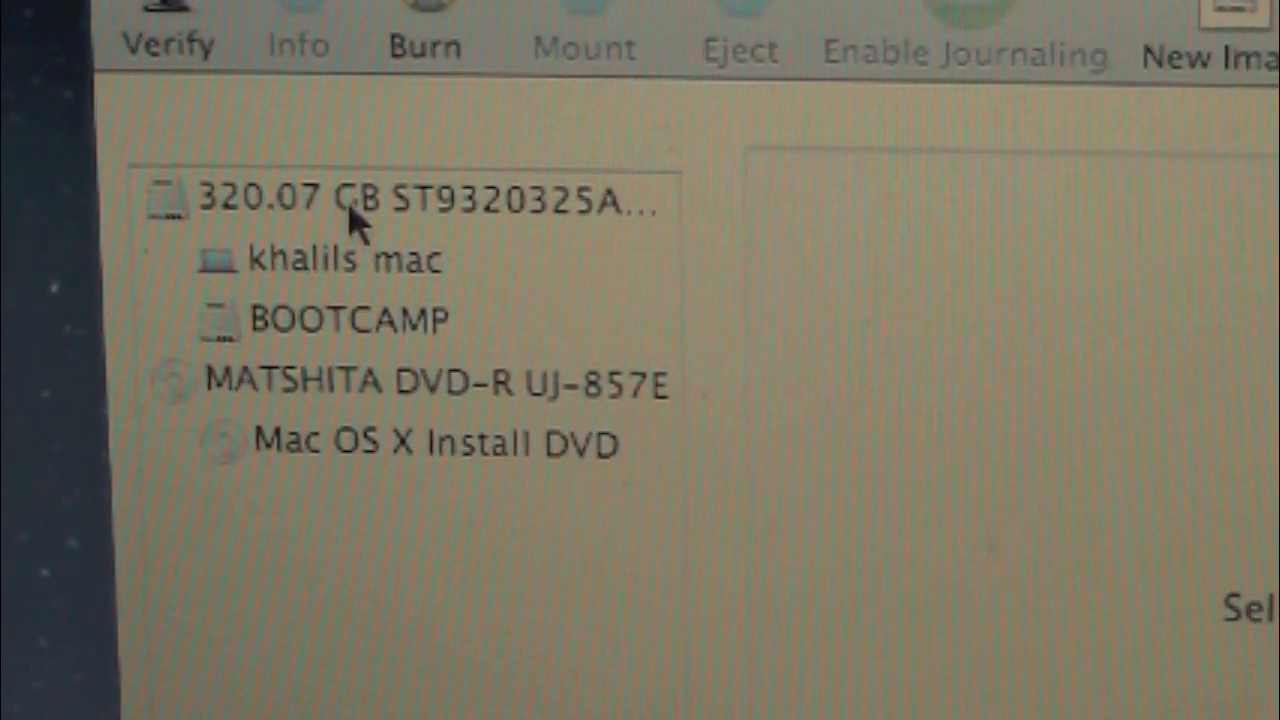
# - Select the 320.07 GB internal disk and turn on Show details in First Aid
pyautogui.click(400, 200)
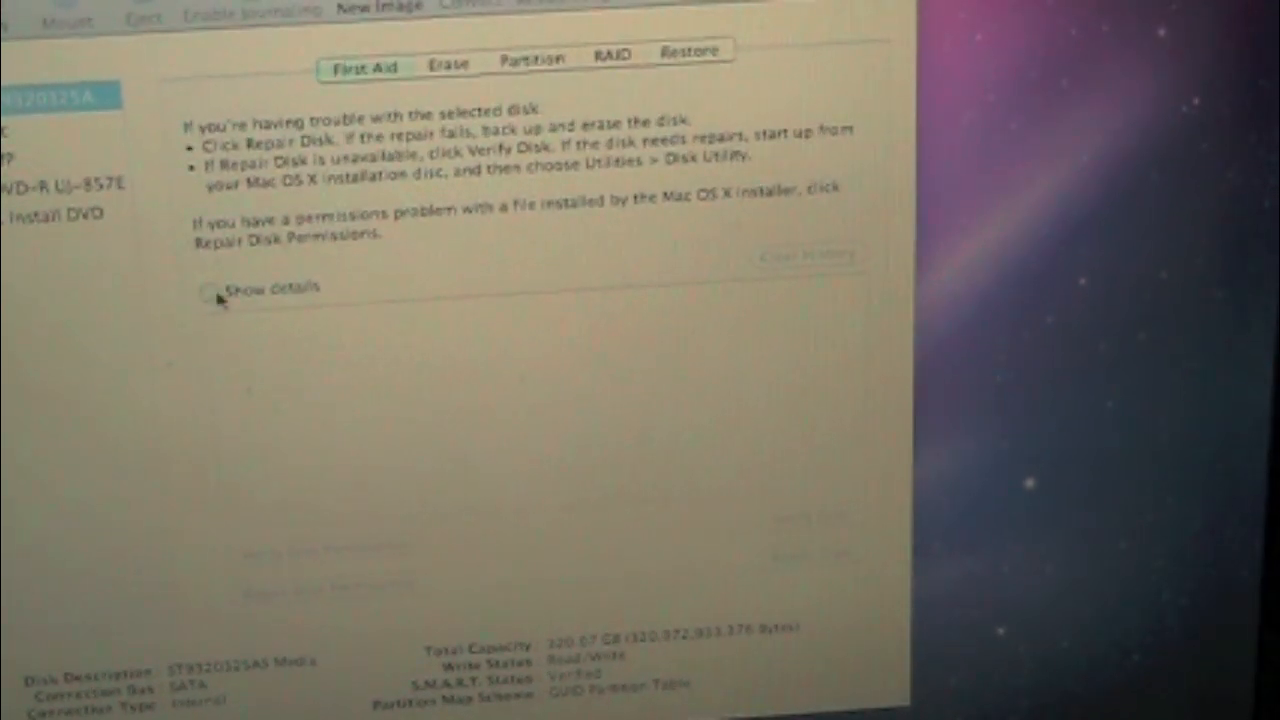
pyautogui.click(204, 288)
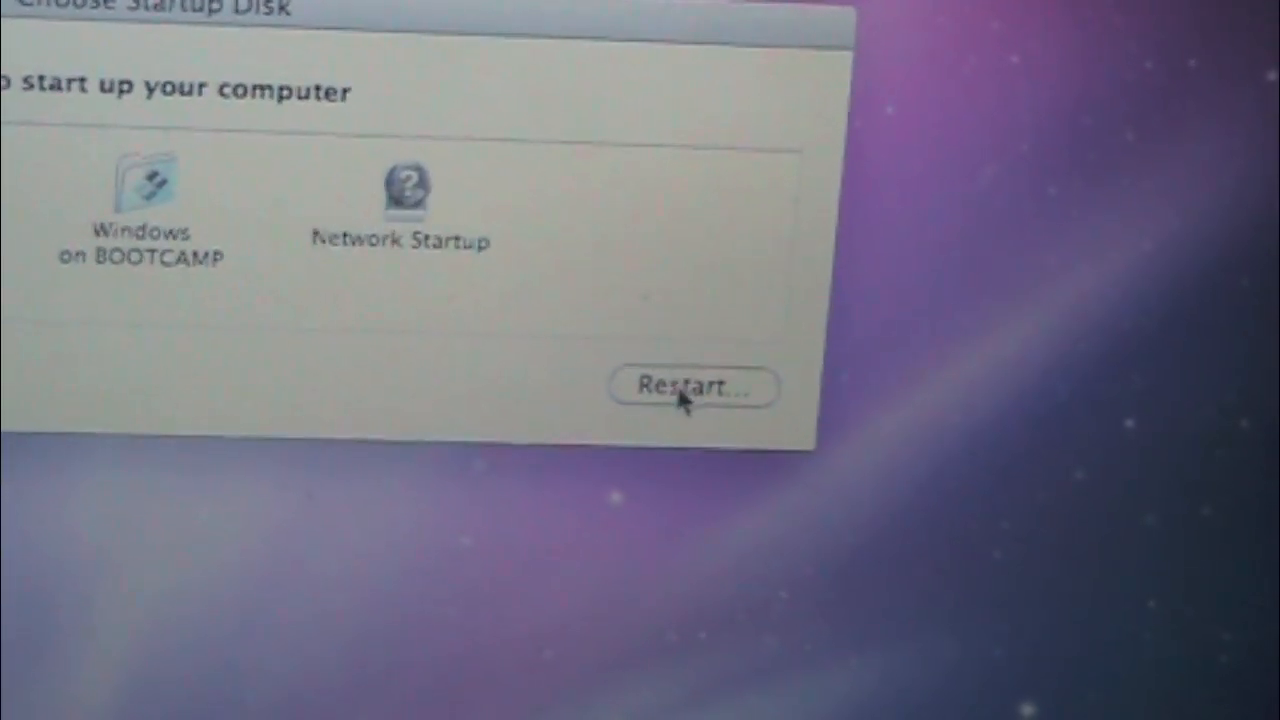
# - Restart into Mac OS X 10.6.4 on the main Mac volume, confirming the prompt
pyautogui.click(692, 388)
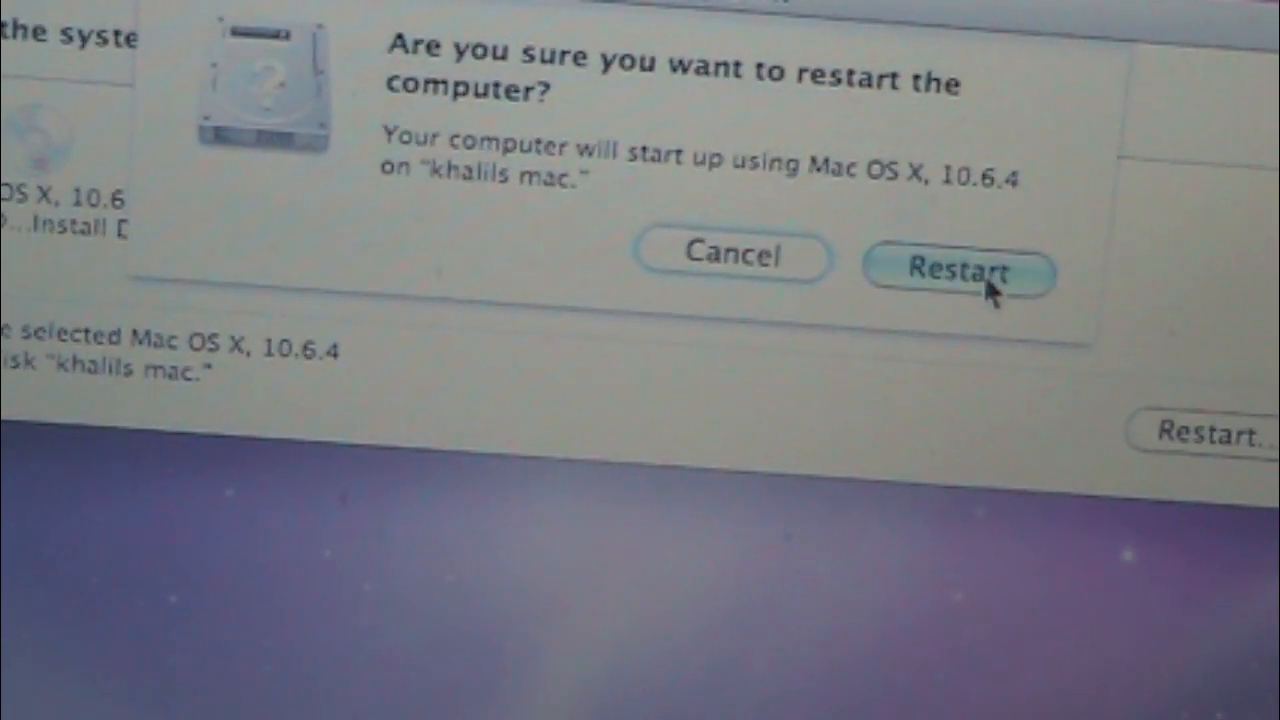
pyautogui.click(956, 270)
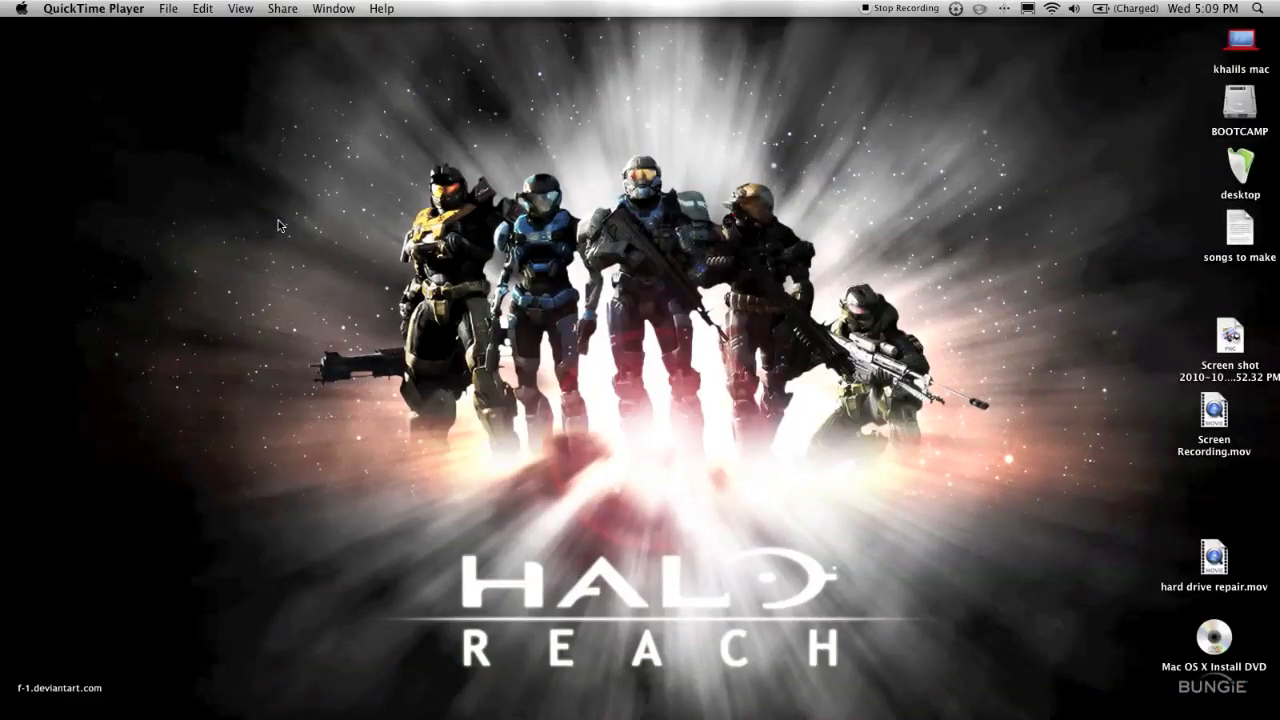
# - Show About This Mac from the Apple menu to confirm version 10.6.4
pyautogui.click(20, 8)
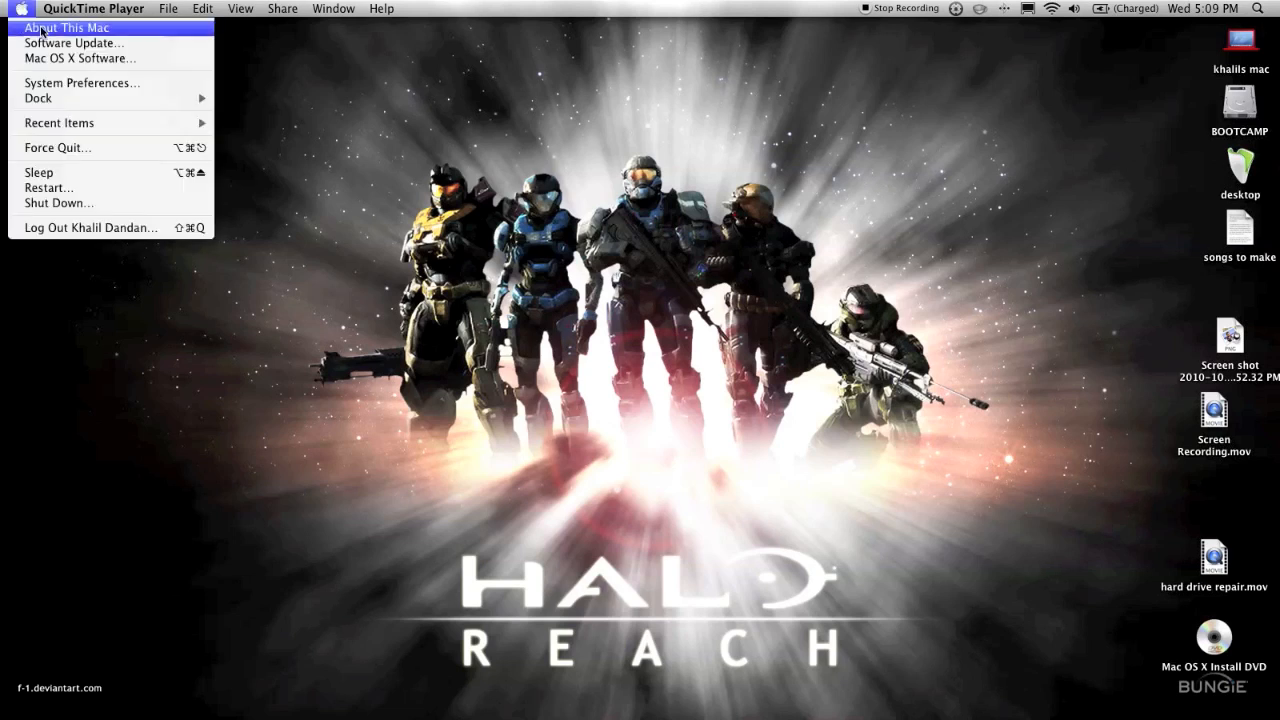
pyautogui.click(66, 28)
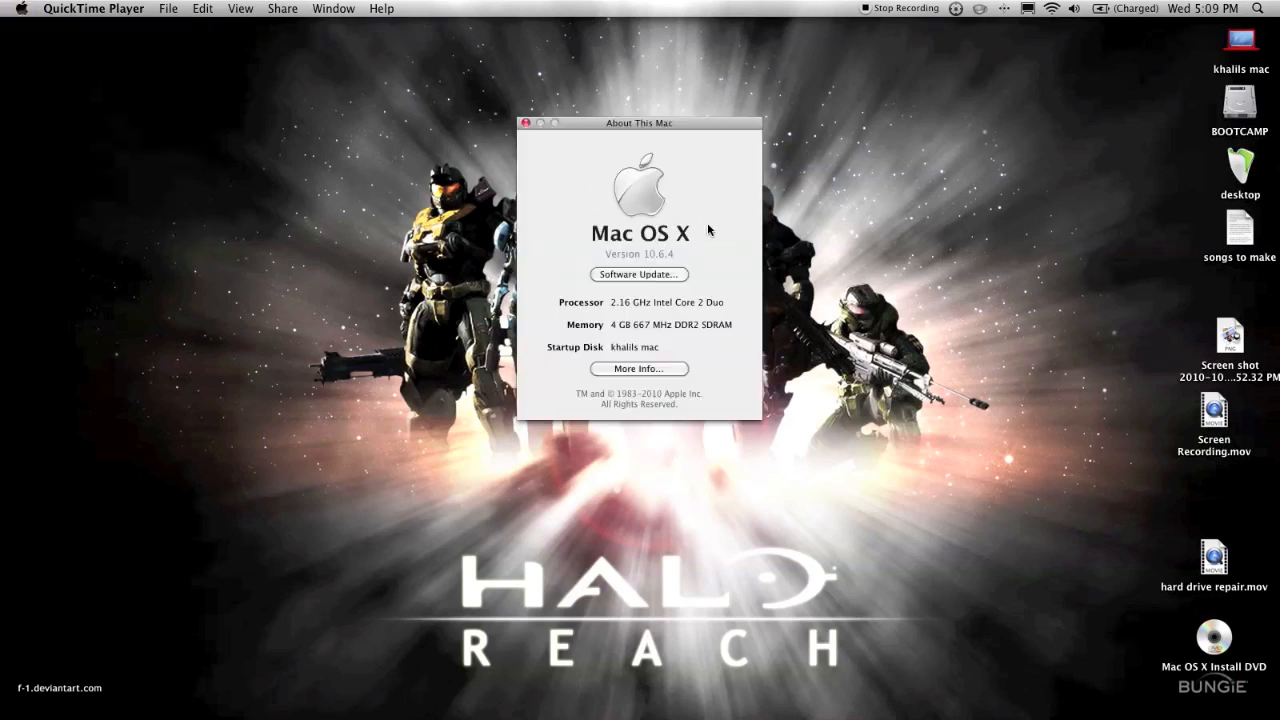
pyautogui.moveTo(704, 236)
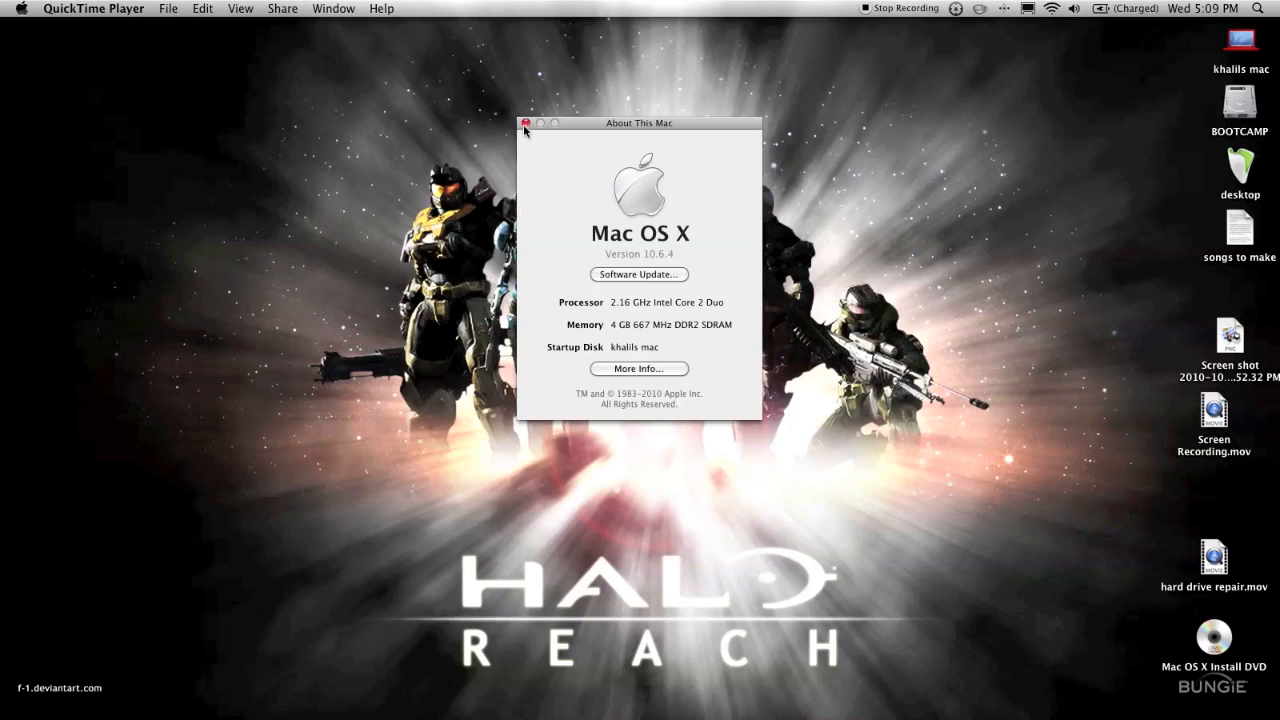
pyautogui.moveTo(490, 136)
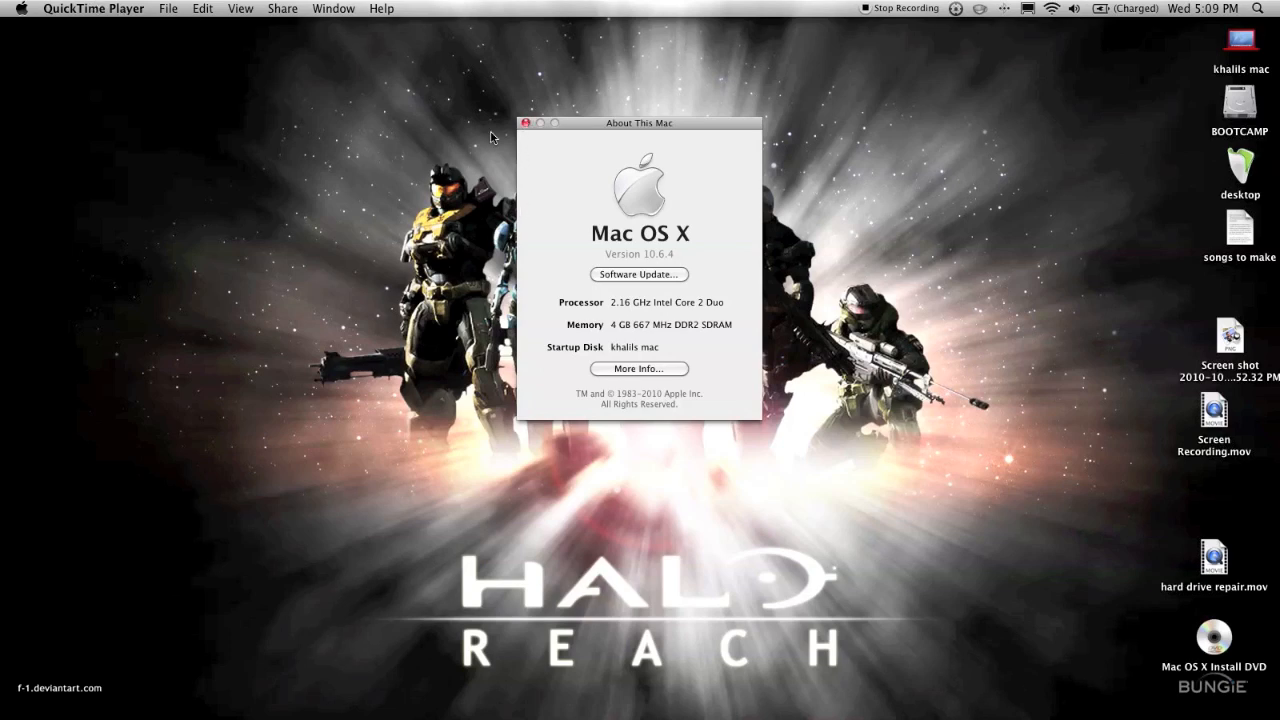
# - Close the About This Mac window and launch Disk Utility from Utilities
pyautogui.click(524, 124)
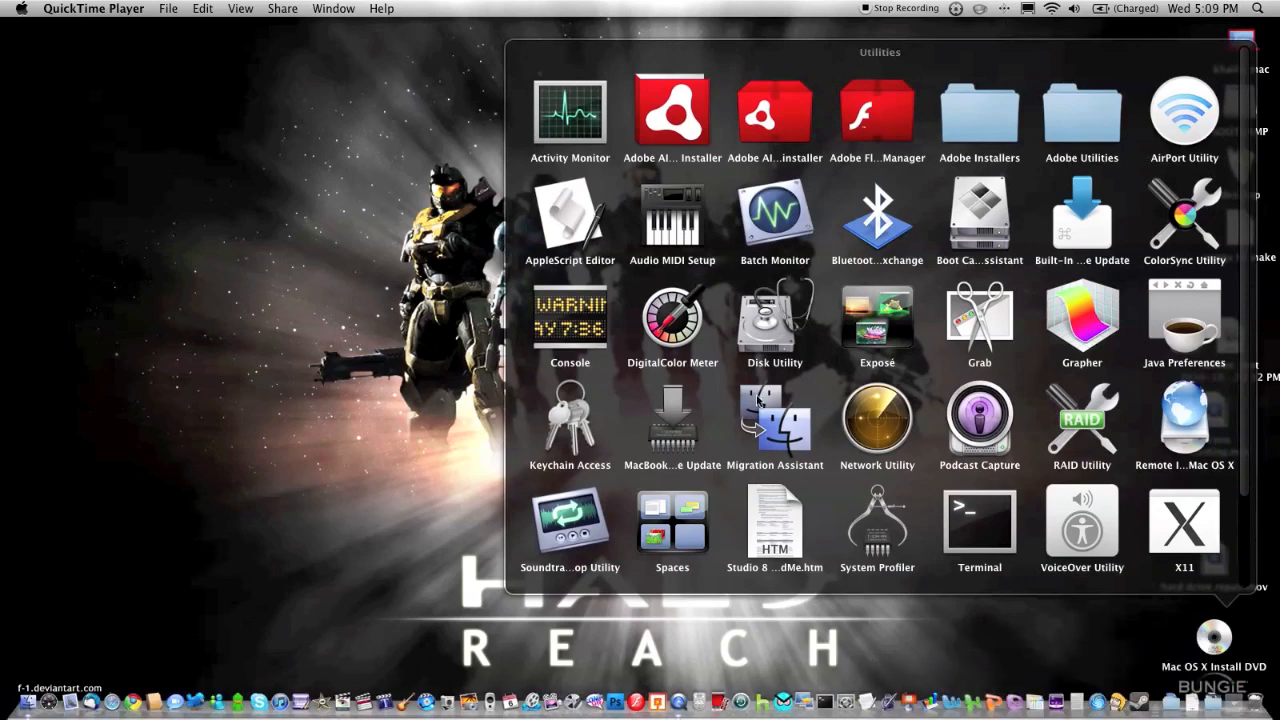
pyautogui.click(1240, 38)
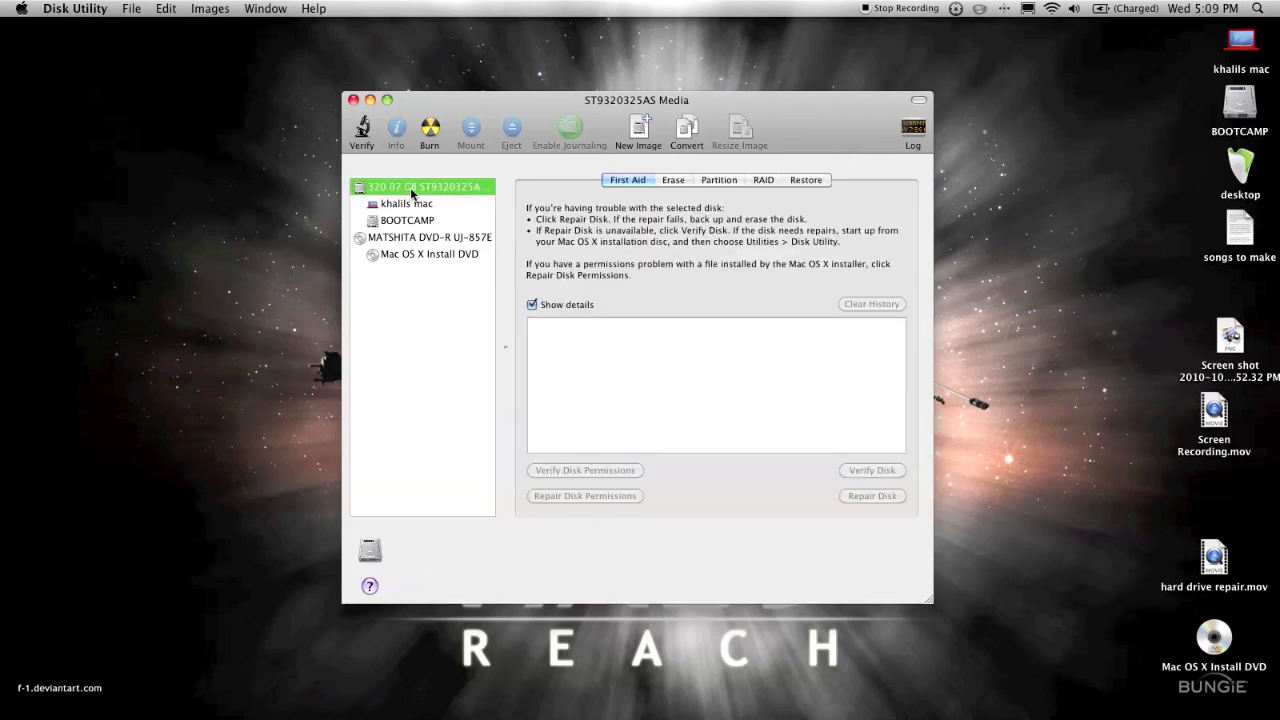
# - Select the main Mac volume, confirm its Erase options are available, then quit Disk Utility
pyautogui.click(406, 204)
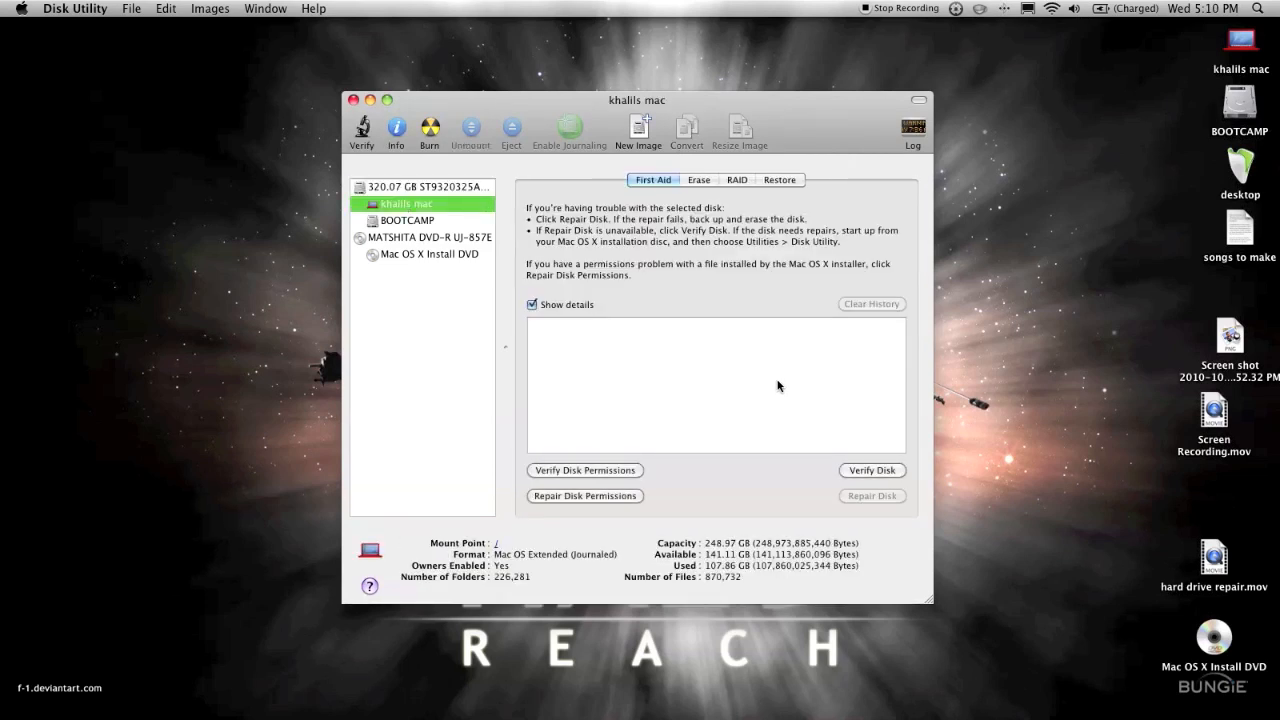
pyautogui.click(698, 180)
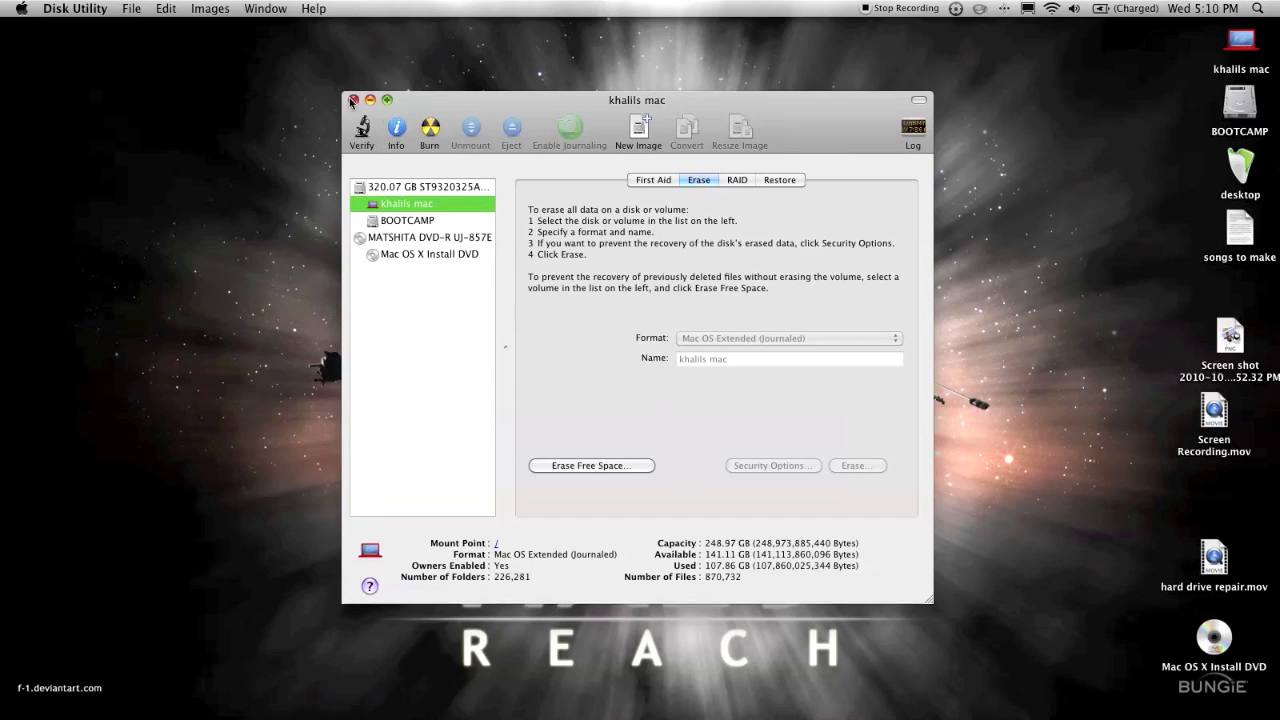
pyautogui.click(352, 100)
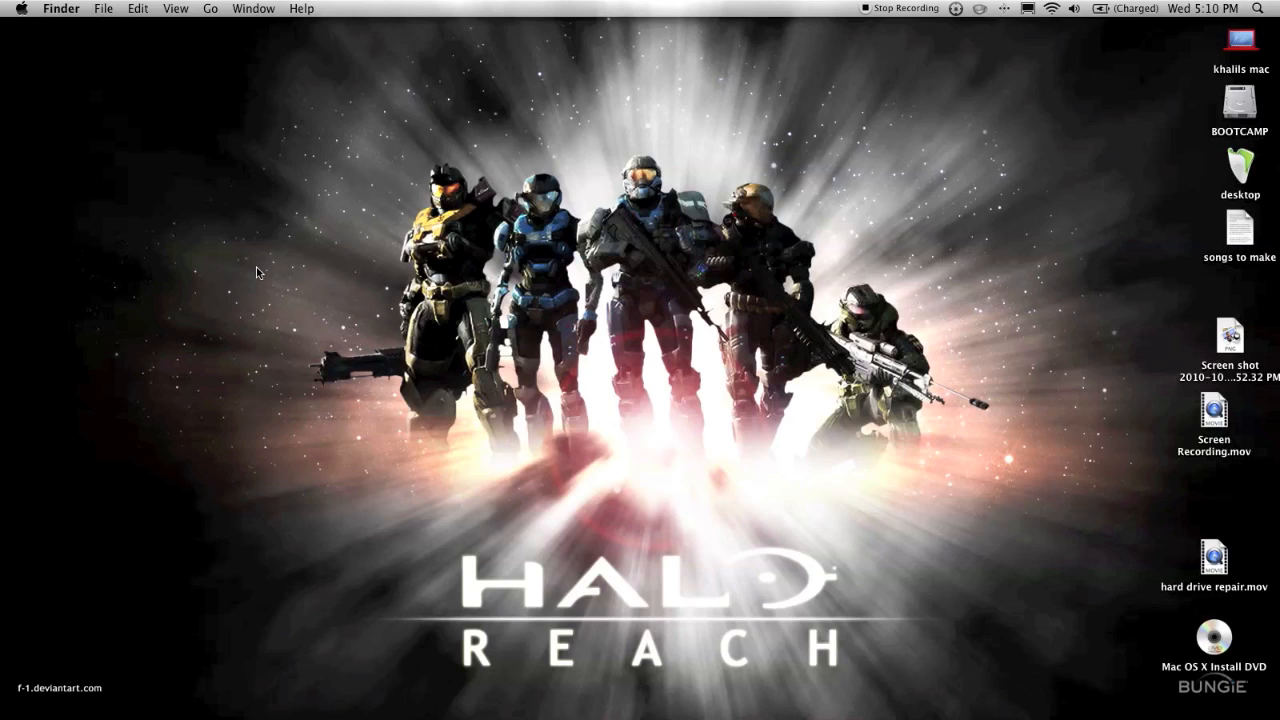
pyautogui.moveTo(480, 132)
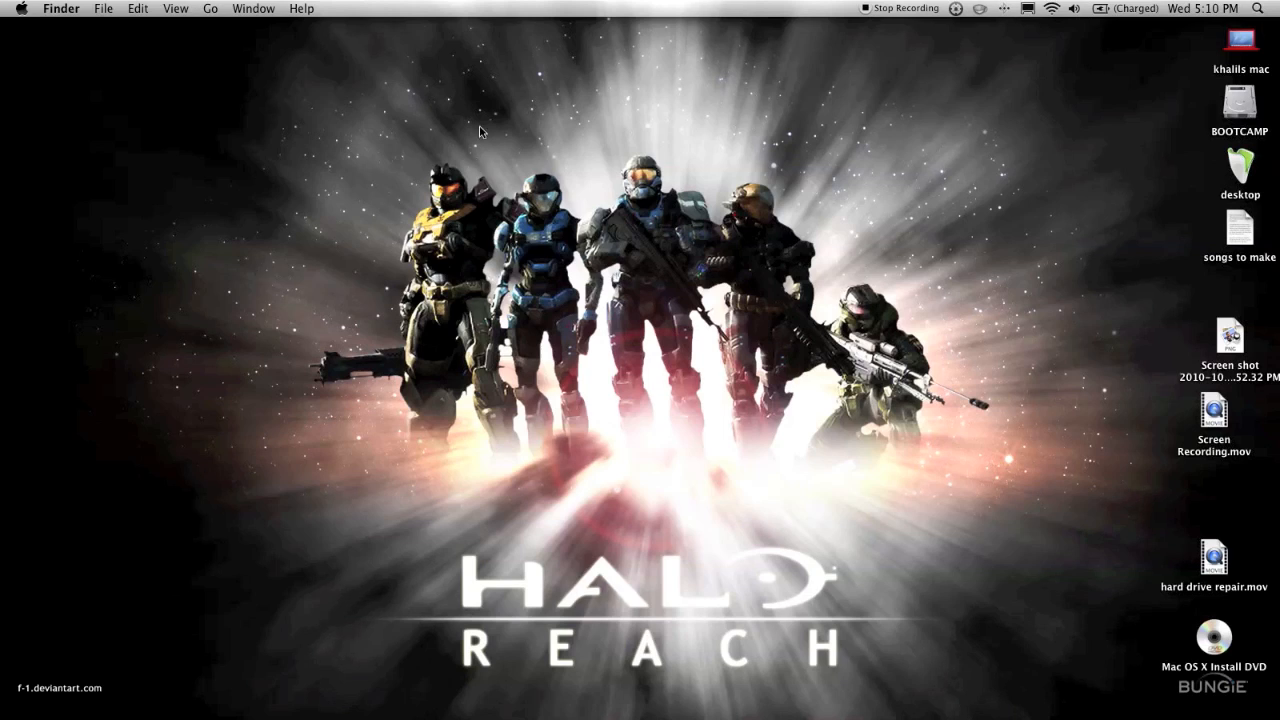
pyautogui.moveTo(756, 536)
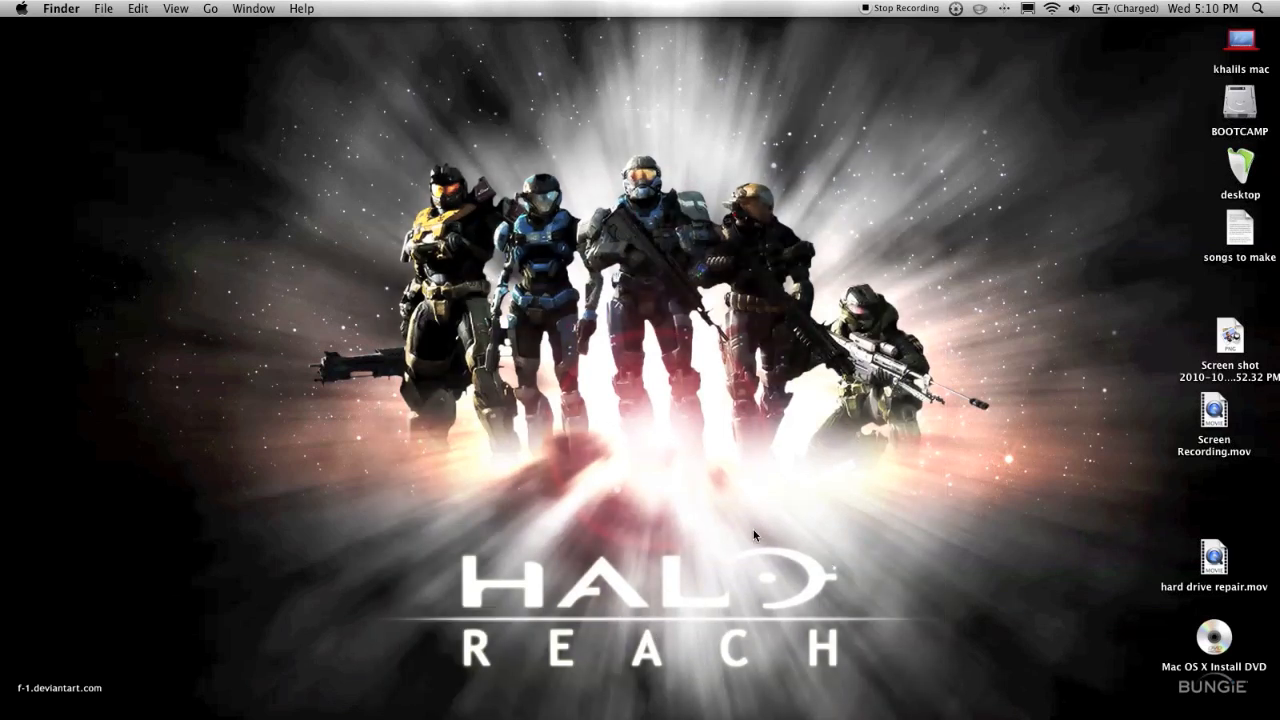